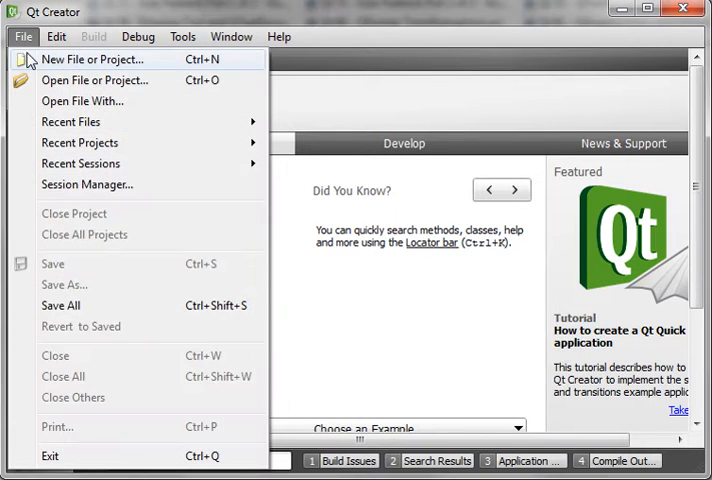
Start a new project using the Qt Console Application template from Other Project.
click(104, 58)
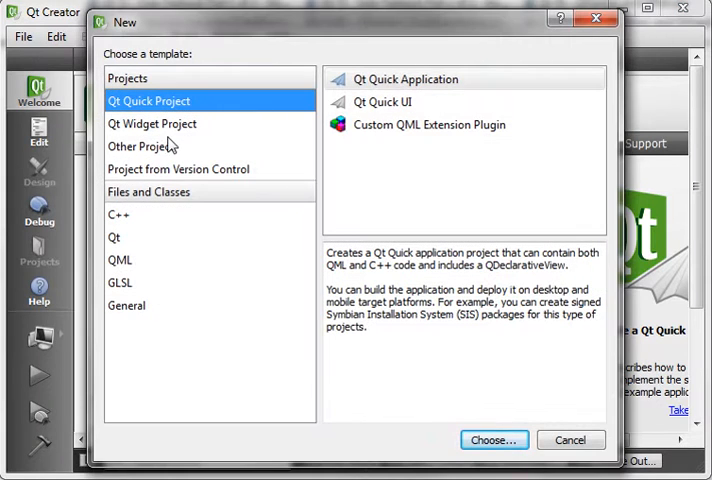
click(140, 146)
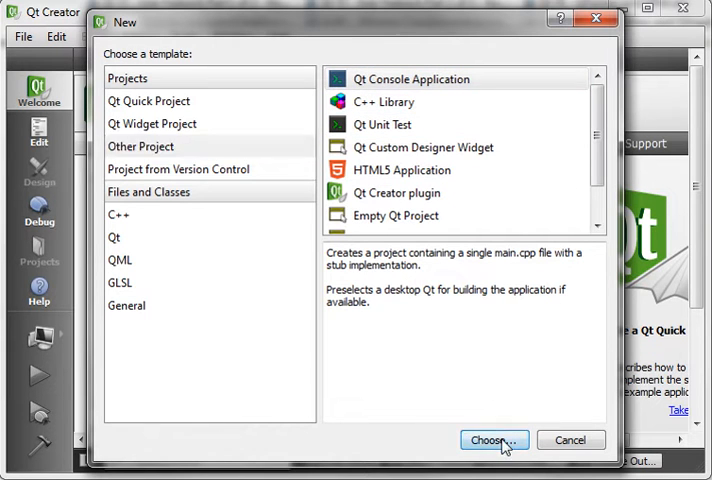
click(498, 440)
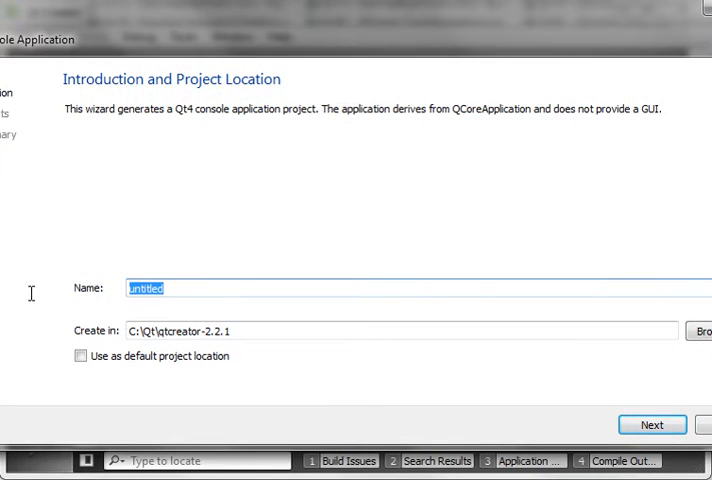
Name the project WriteXML, place it under E:\Test and finish the wizard.
text(Write)
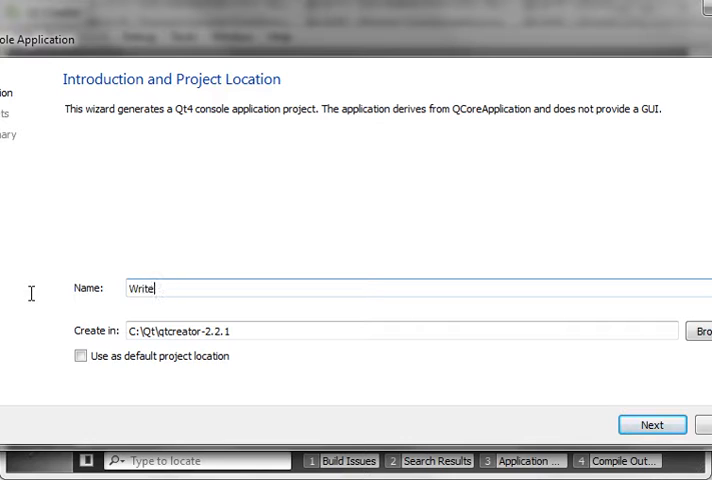
text(XML)
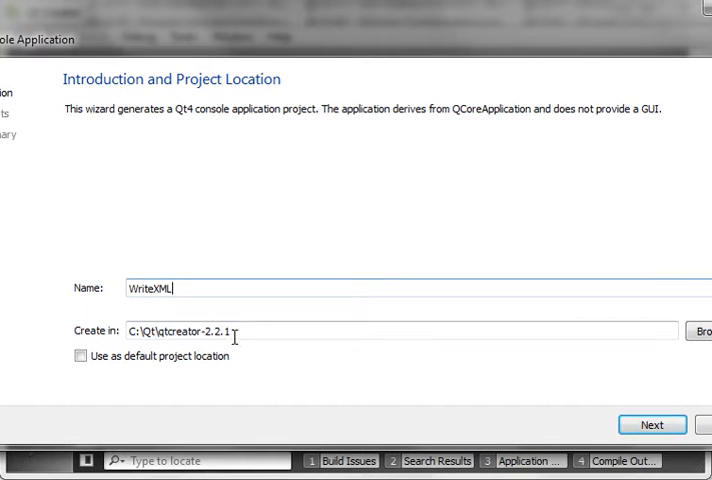
text(E:\Test)
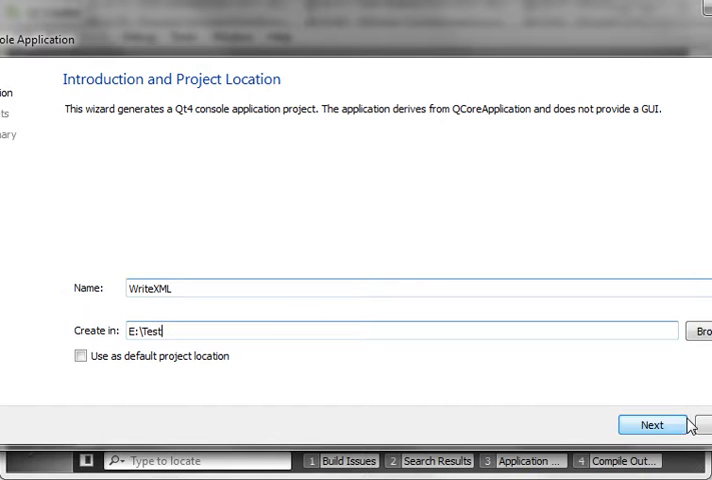
click(656, 424)
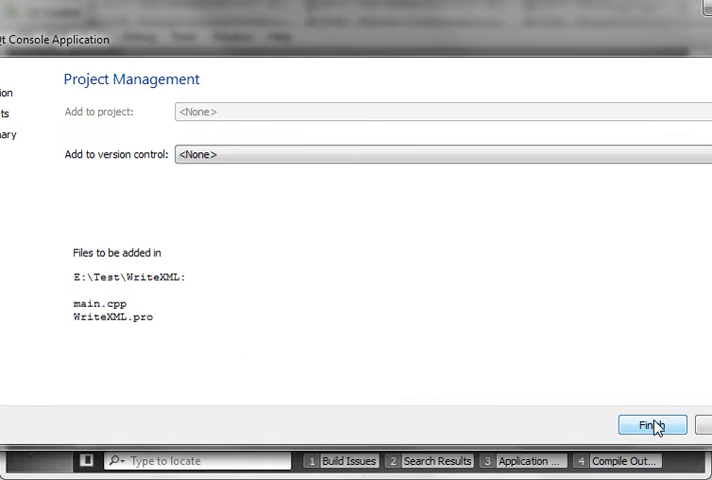
click(652, 424)
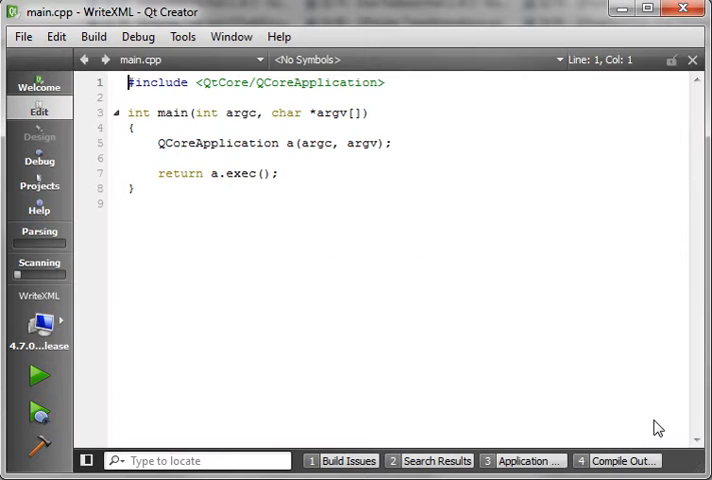
Edit WriteXML.pro so it adds the xml module with QT += xml.
click(232, 36)
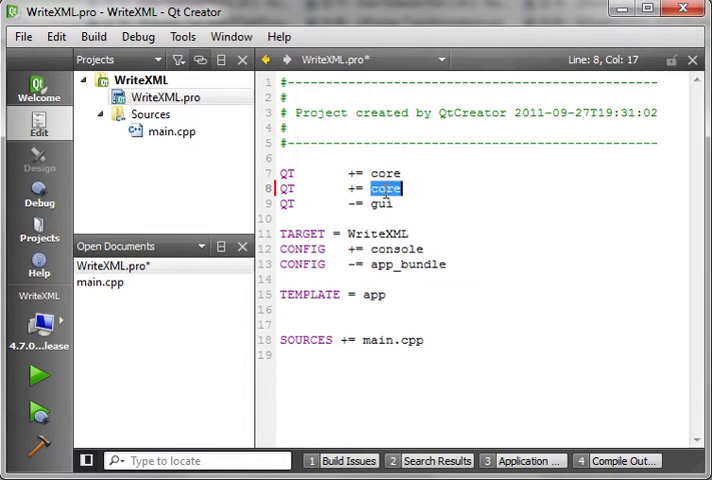
text(xml)
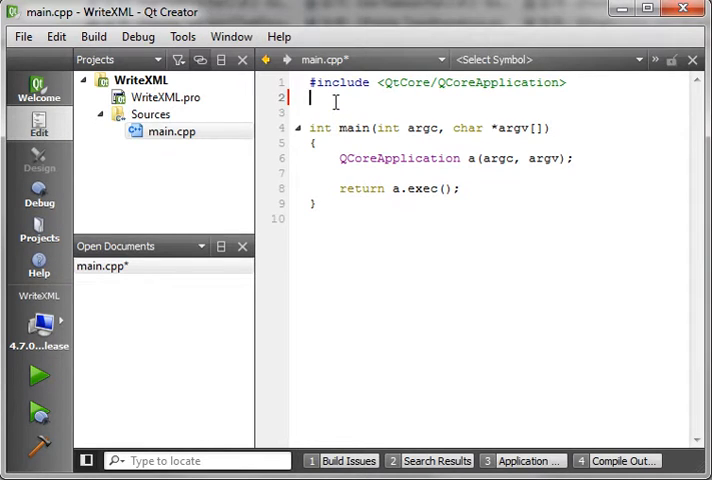
Replace the QCoreApplication include with #include <QtCore>, <QtXml> and <QDebug>.
text(#include <)
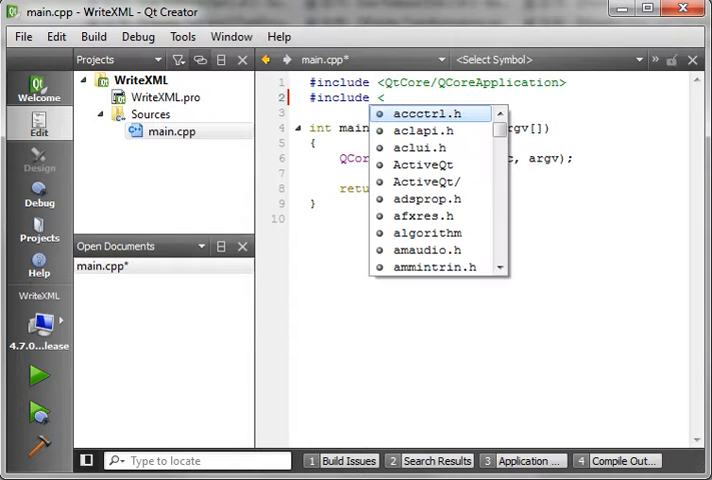
text(QtCore>)
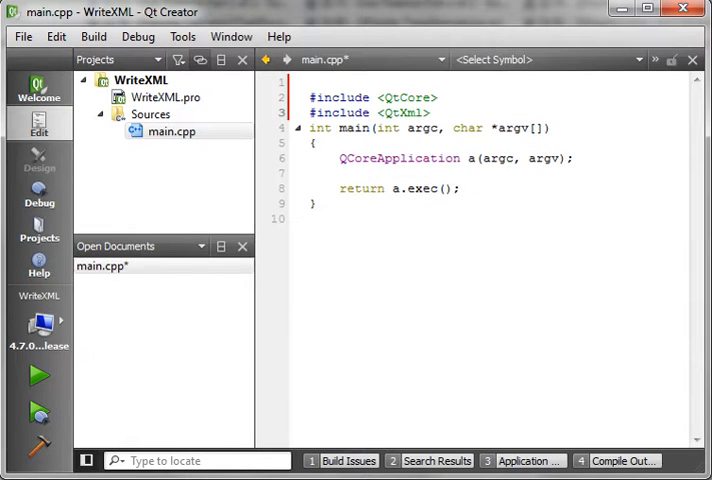
text(#include <QtCore>)
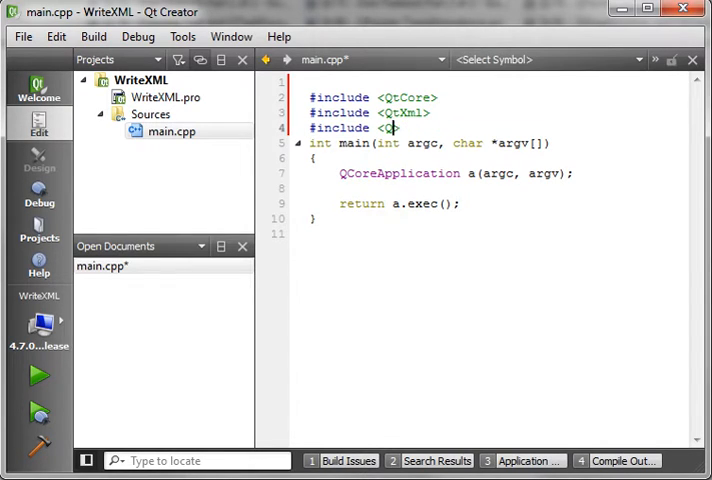
text(QDe)
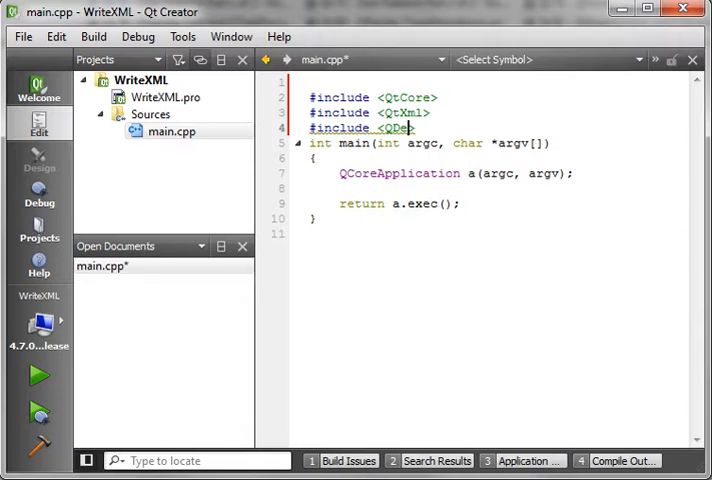
text(bug>)
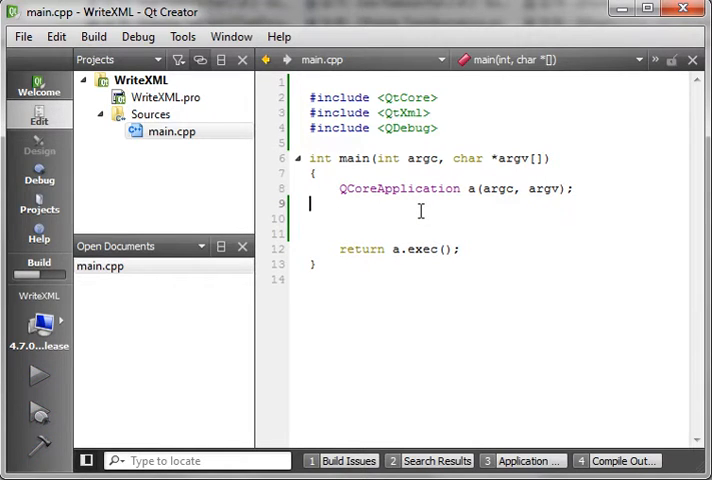
Place the cursor inside main after the QCoreApplication line to add blank lines.
click(38, 384)
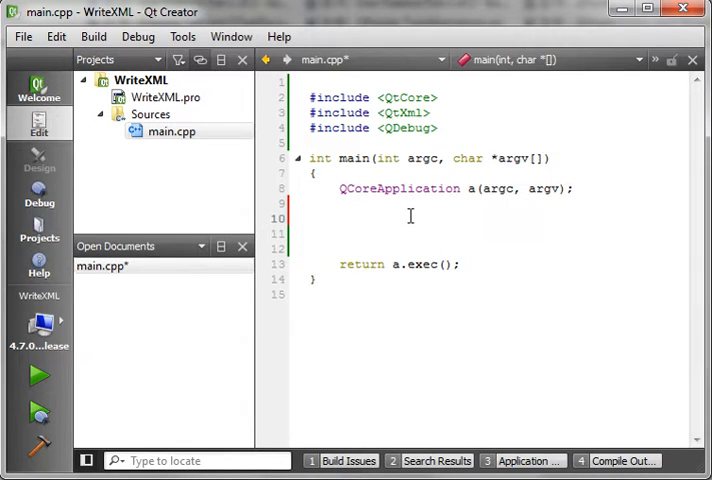
Add a //Write XML comment inside main.
text(//)
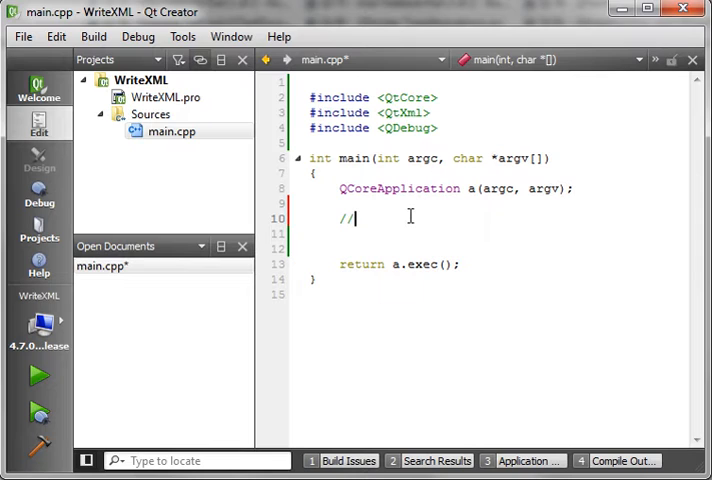
text(Write XML)
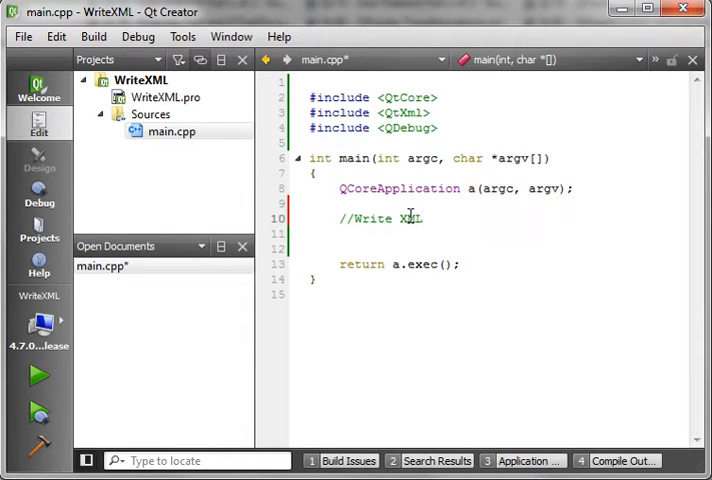
key(Return)
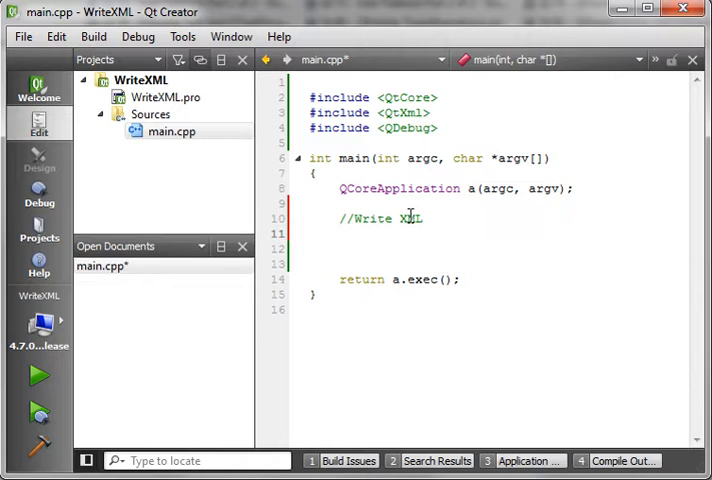
Declare QDomDocument document; via autocompletion and begin the next line.
text(Q)
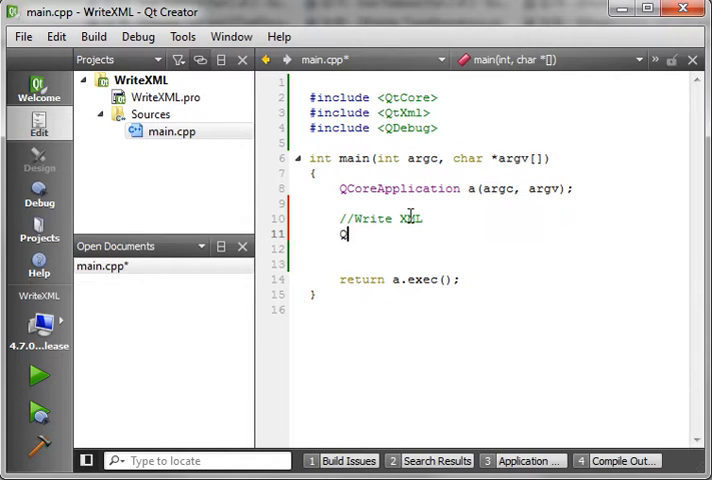
text(QDom)
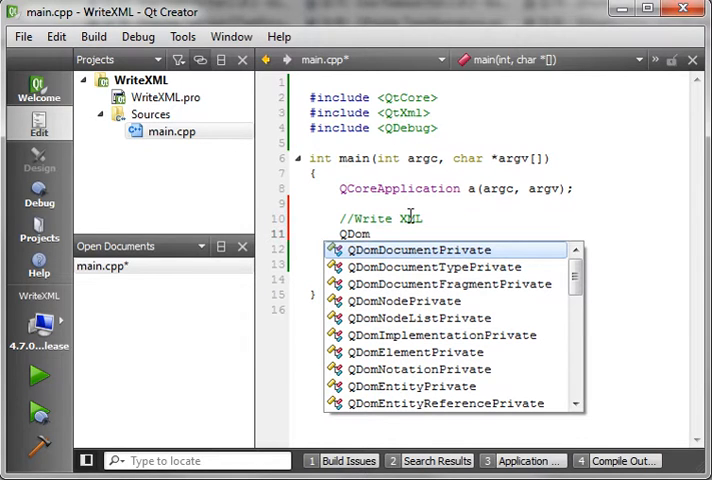
text(Do)
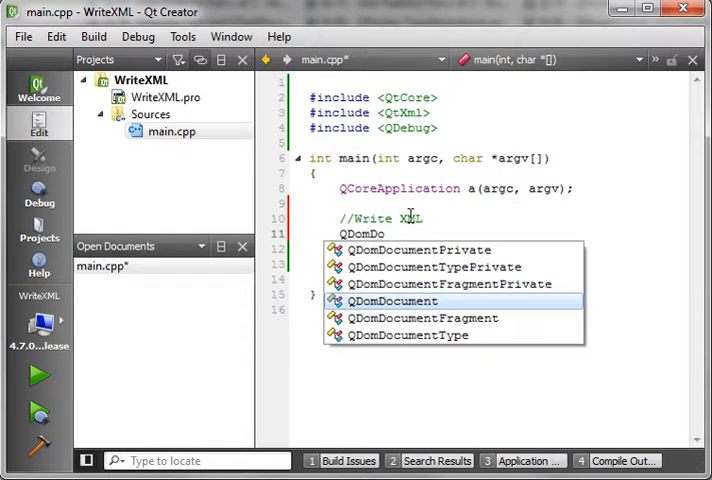
click(392, 300)
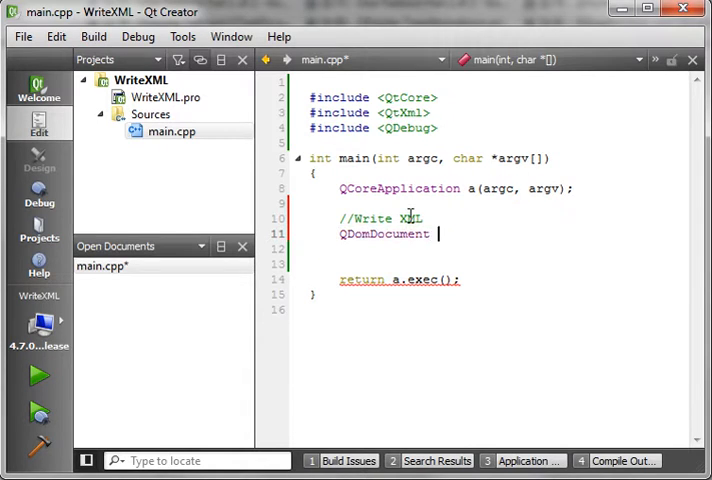
text(document)
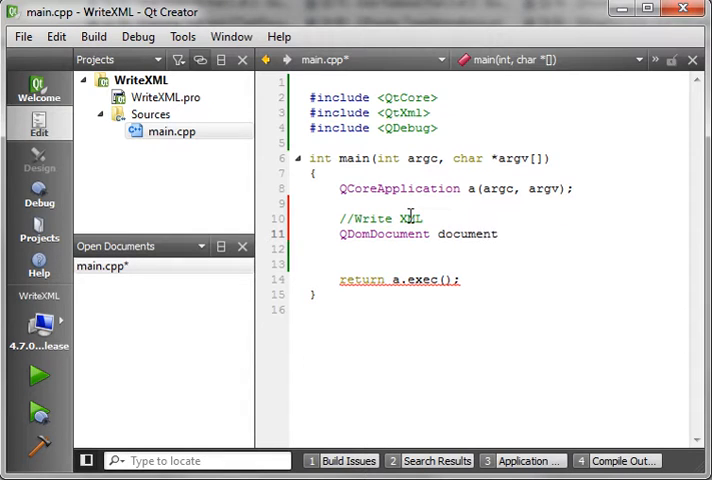
text(;)
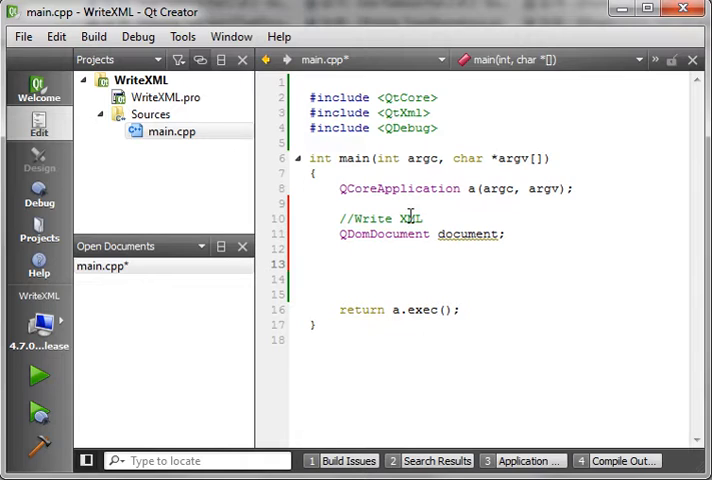
text(Q)
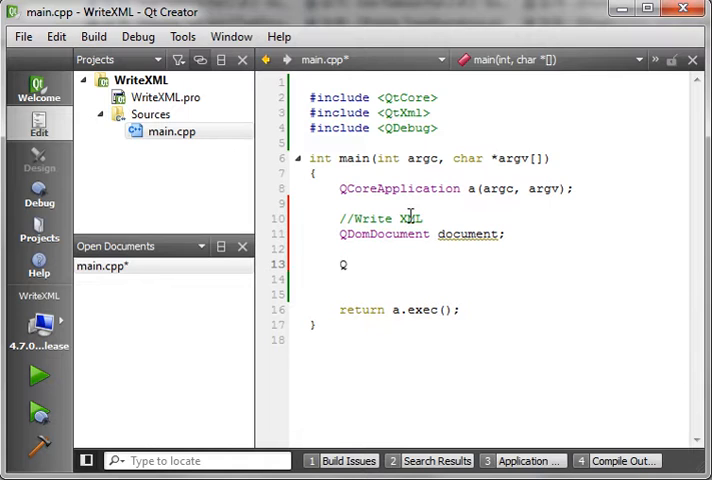
Write QDomElement root = document.createElement, leaving the element name to fill in.
text(QDomElementPriva)
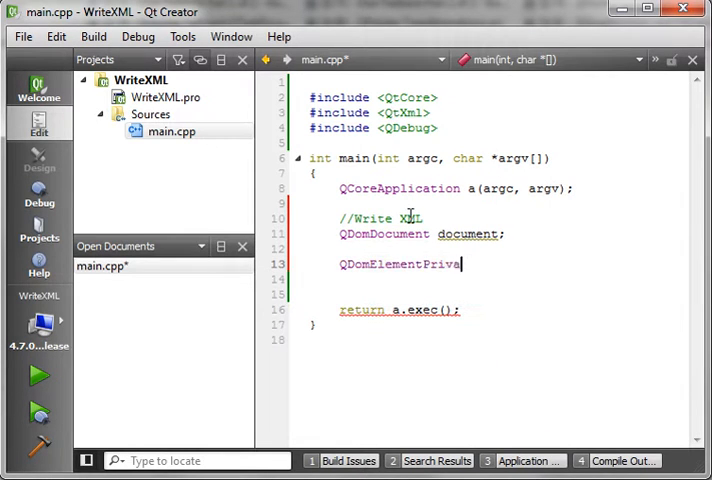
key(BackSpace)
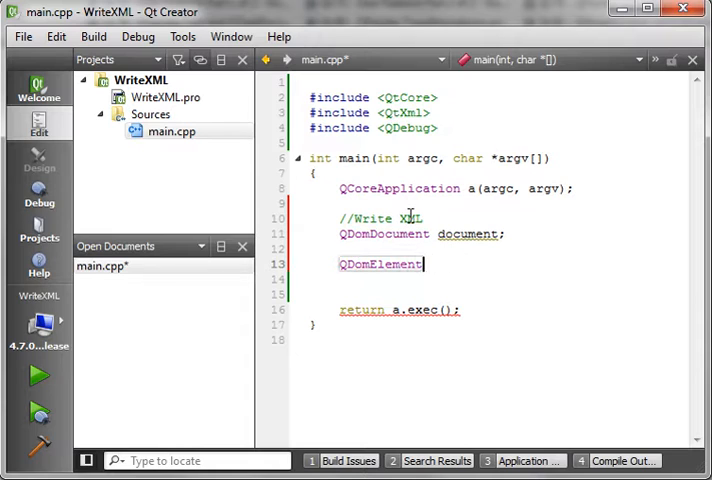
text(root)
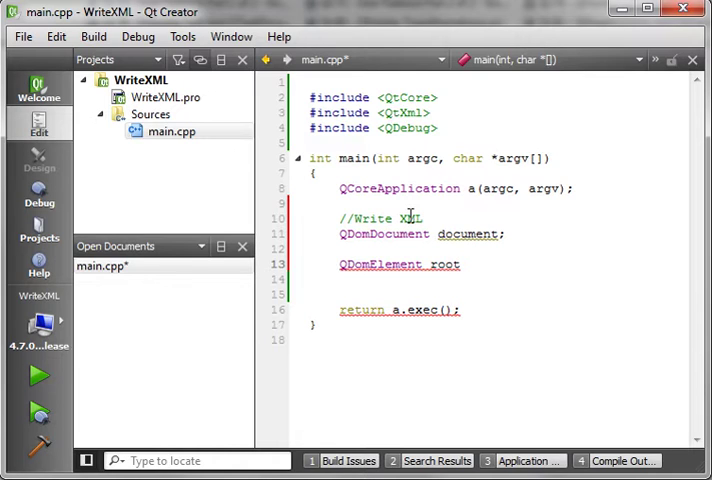
text(docu)
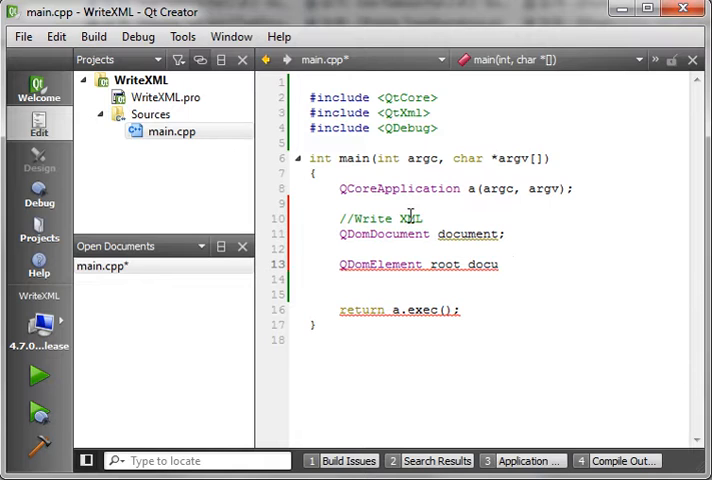
text(.)
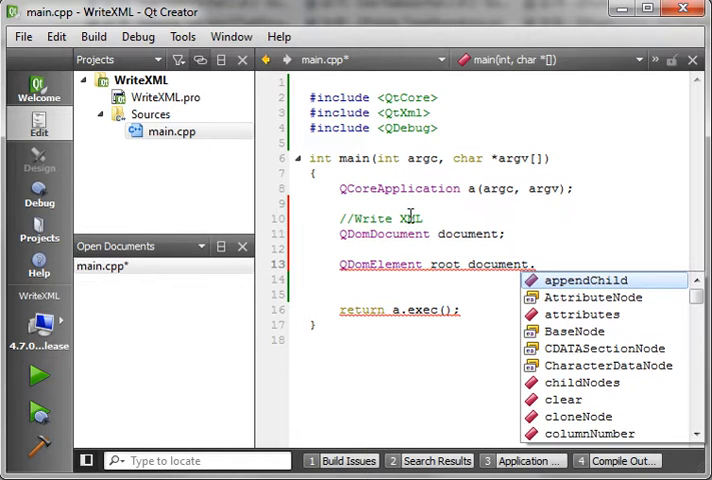
text(crea)
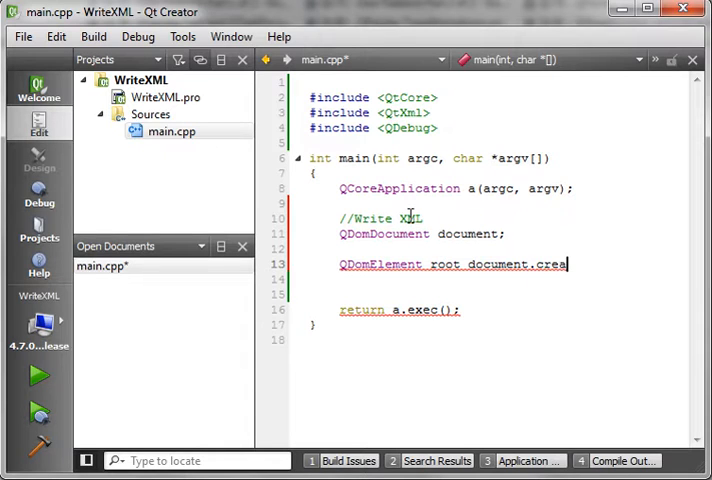
text(teElement()
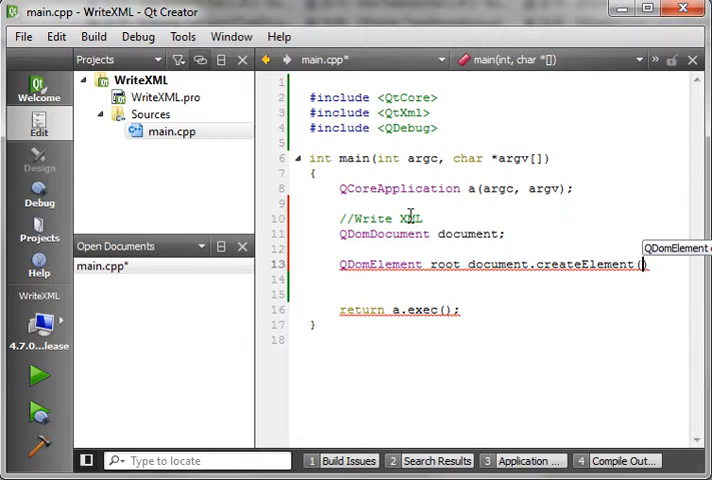
Hide the sidebar and complete root = document.createElement("Books");.
text("")
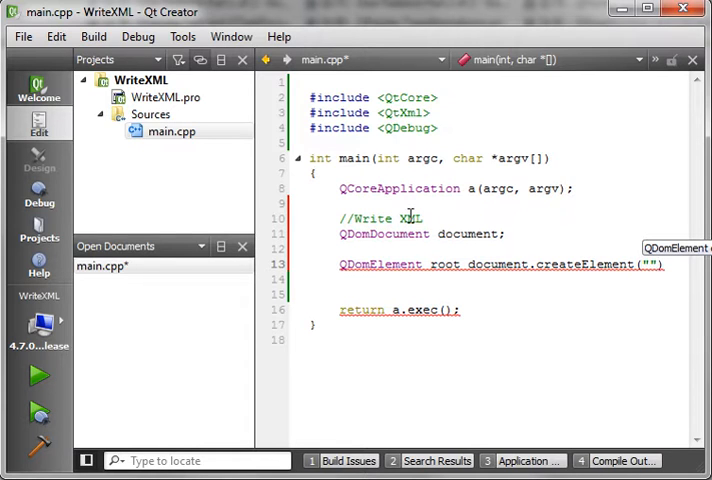
click(232, 36)
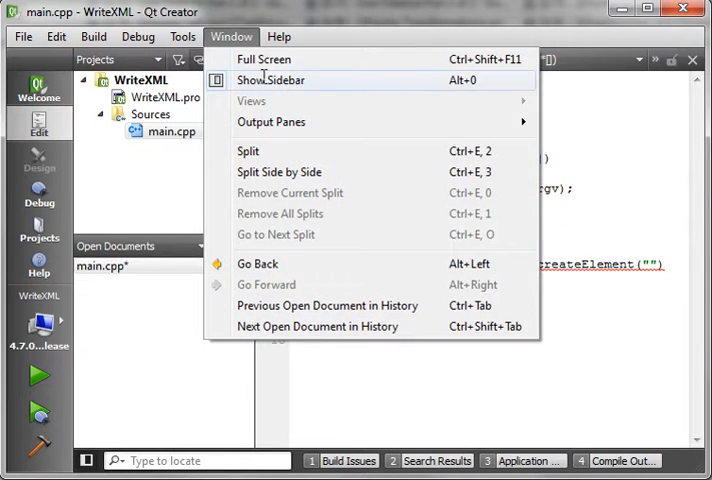
click(268, 80)
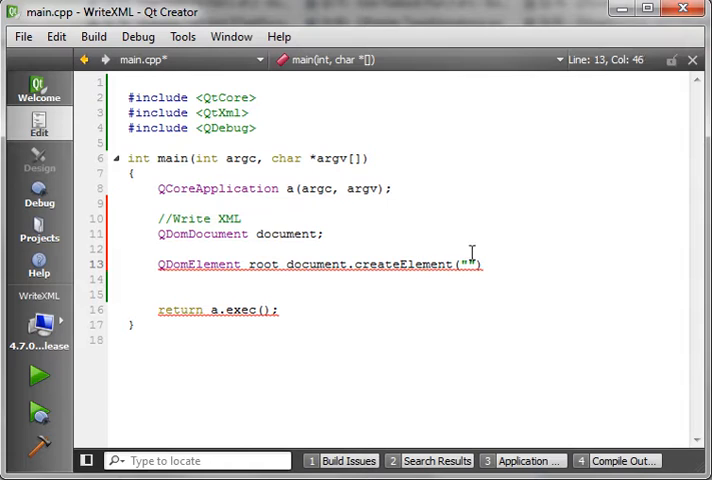
text(Books)
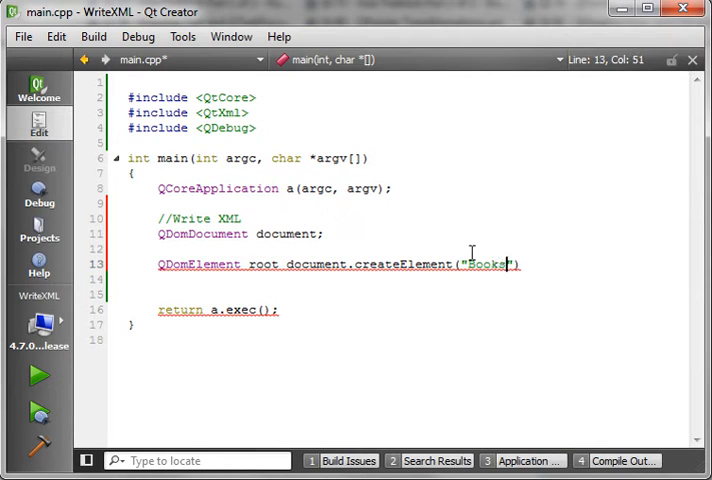
text();)
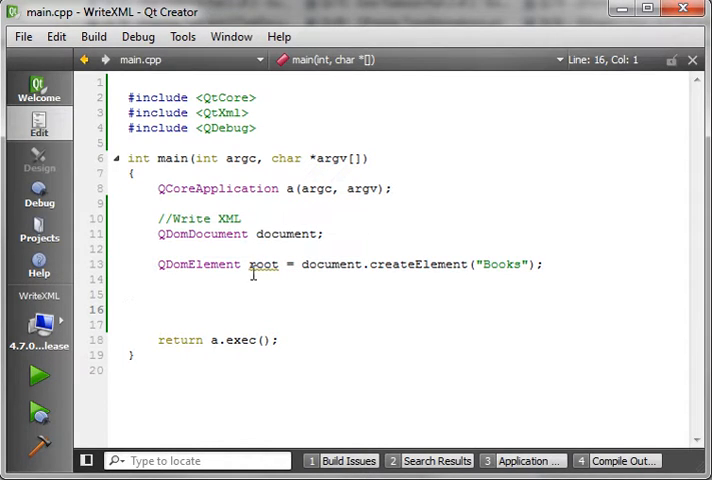
mouse_move(264, 264)
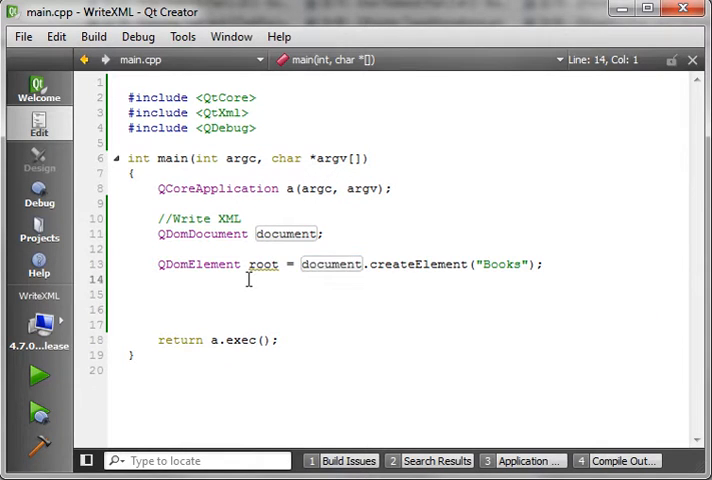
Add document.appendChild(root); to attach the Books root to the document.
text(document.appendChild(root)
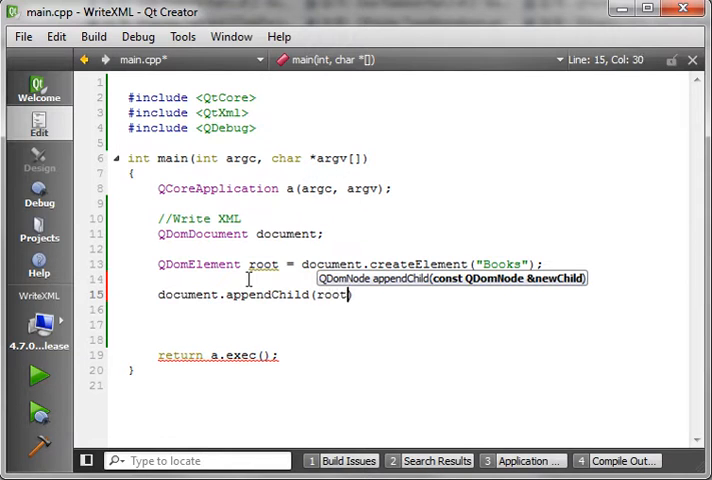
text();)
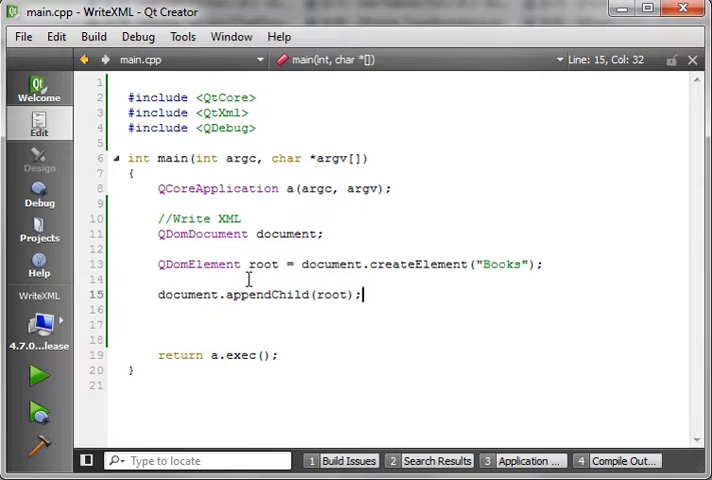
mouse_move(248, 274)
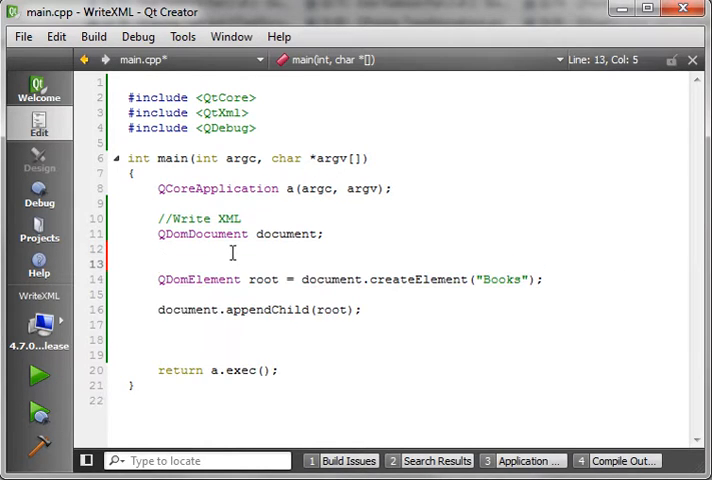
Add the comment //Make the root element above the QDomElement line.
text(//Make)
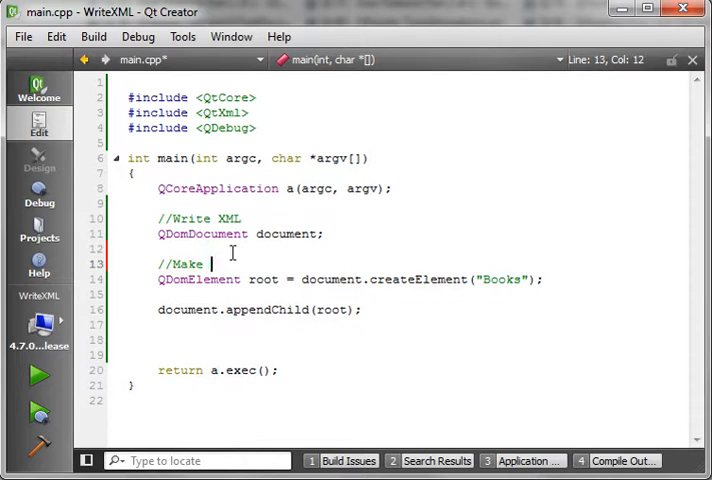
text(the root)
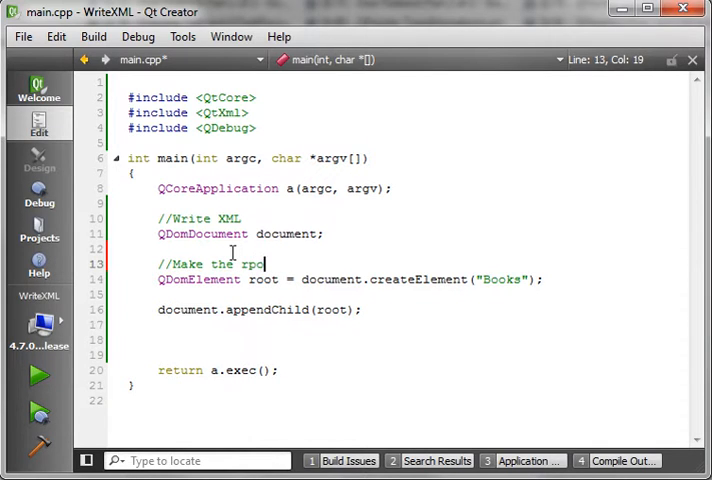
text(root element)
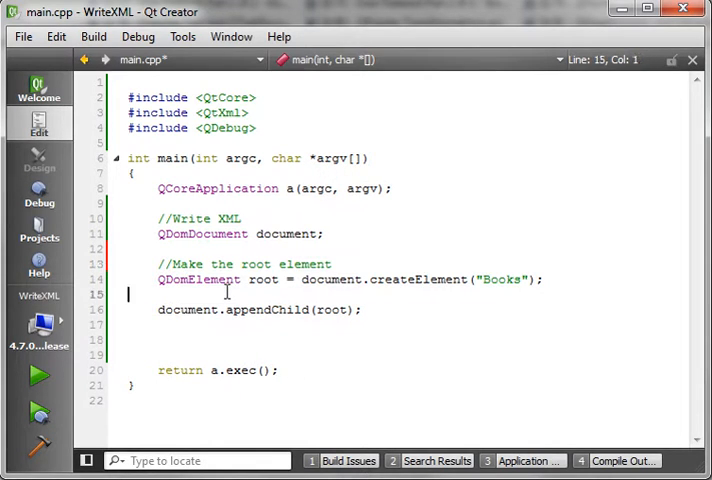
Add the comment //Add it to the document above appendChild, fixing a typo.
text(//Ac)
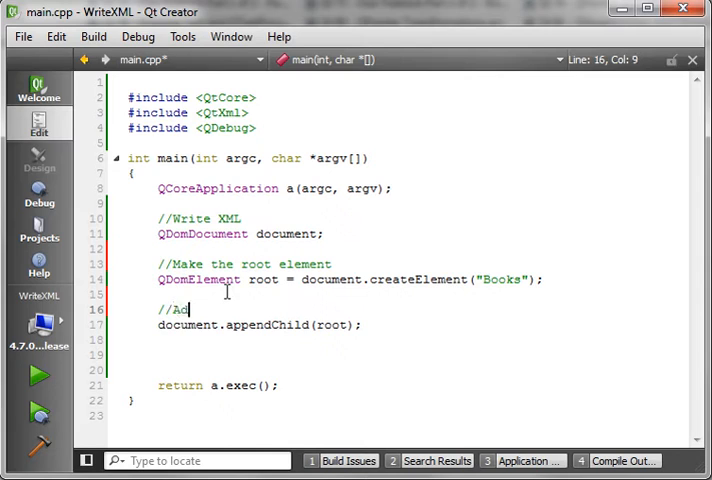
text(d it to the cou)
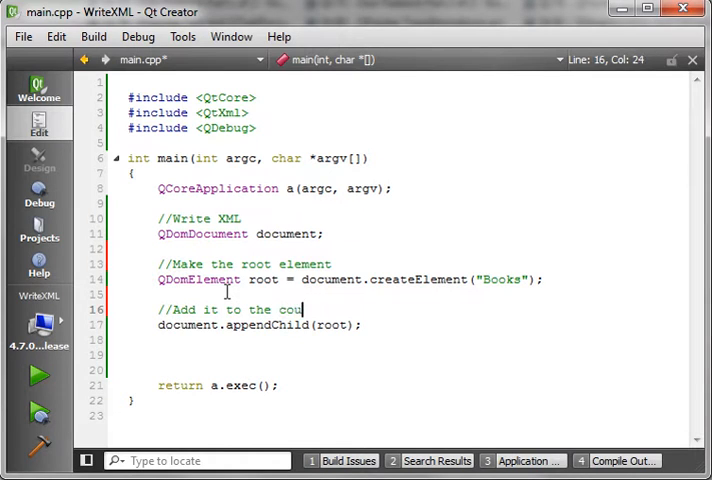
key(BackSpace)
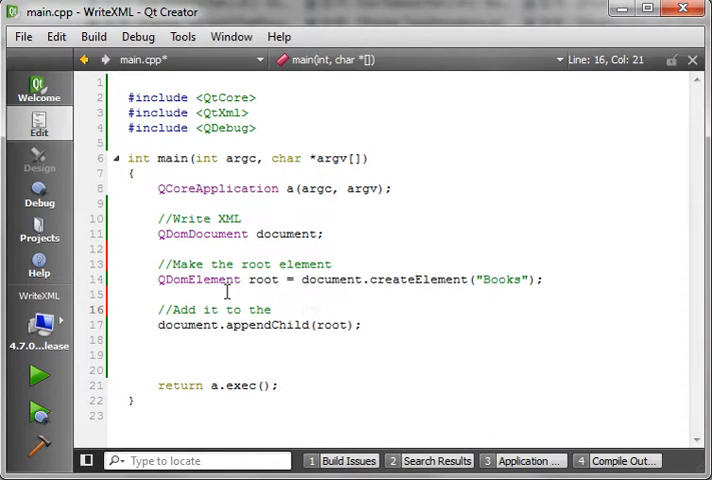
text(document)
click(408, 370)
text(//Write)
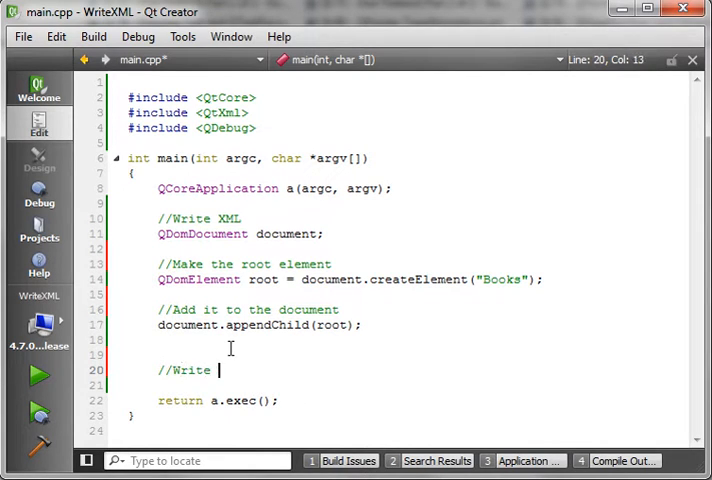
Finish the //Write to file comment and declare QFile file("");.
text(to file)
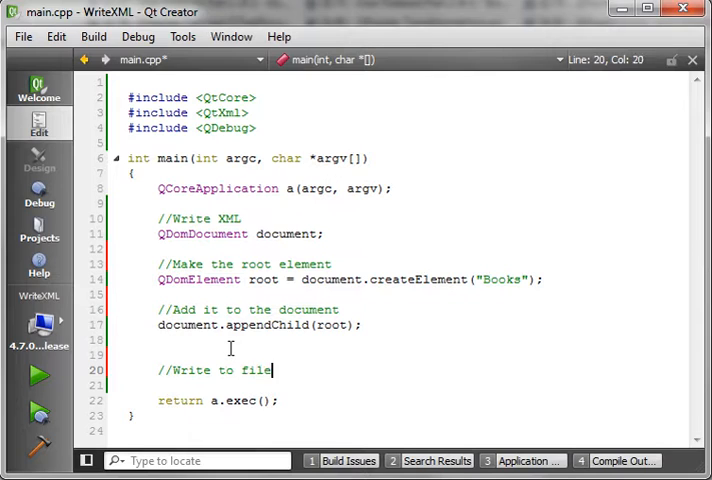
text(QF)
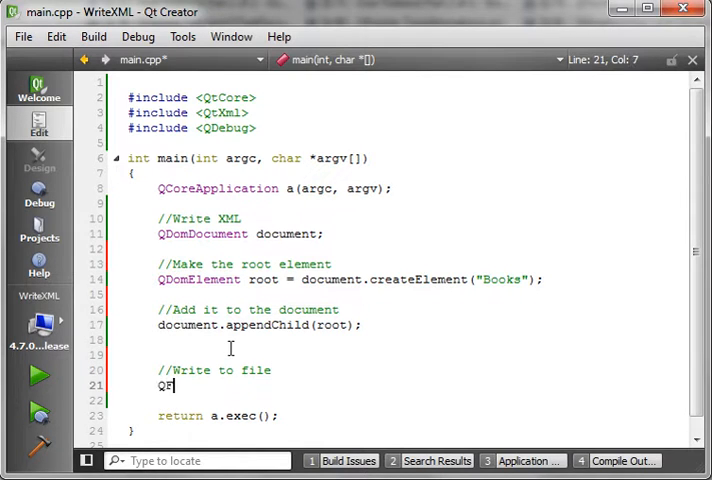
text(ile)
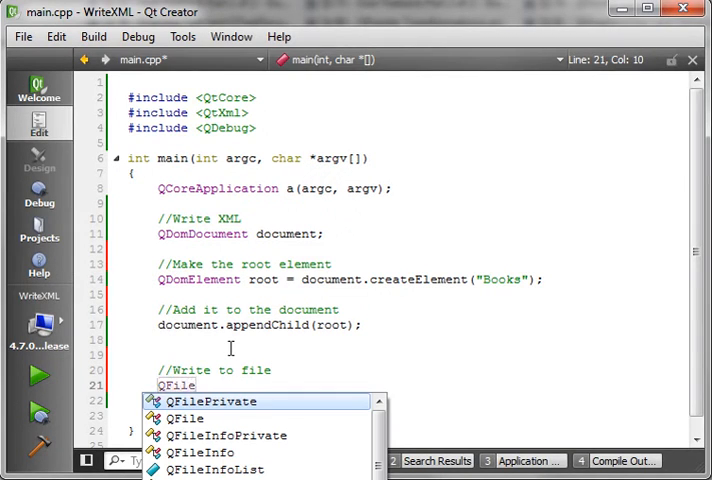
text(file())
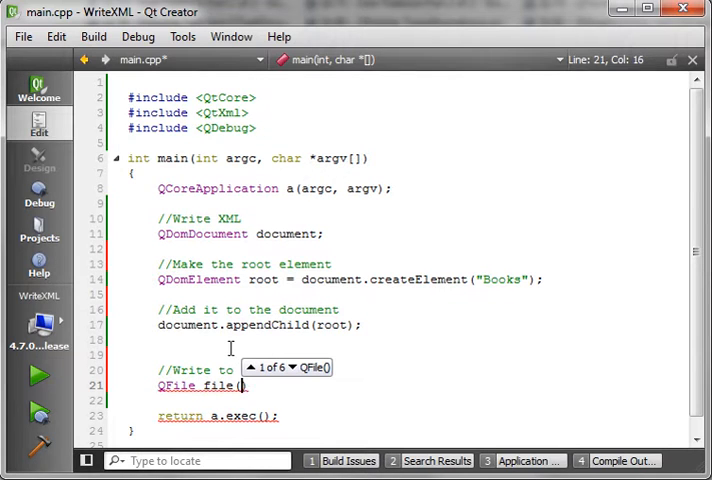
text("")
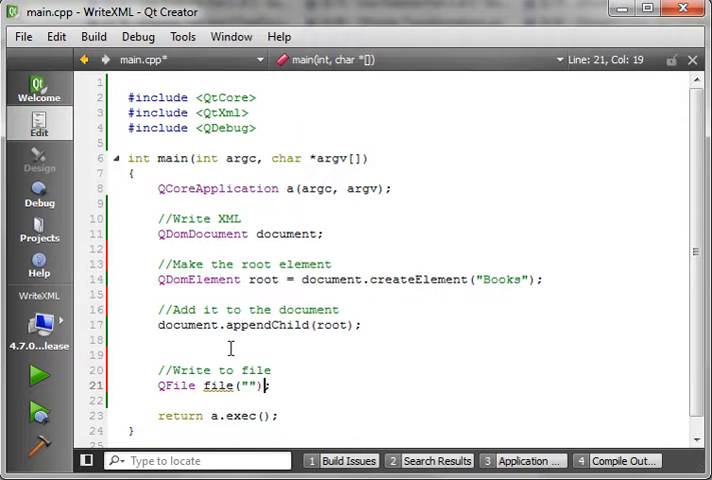
Fill in the file path E:/Test/MyXML.xml as the QFile argument.
text(E)
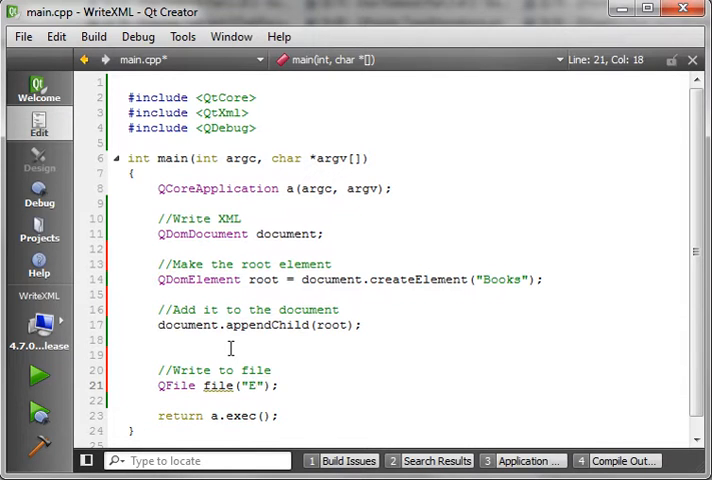
text(:/Test)
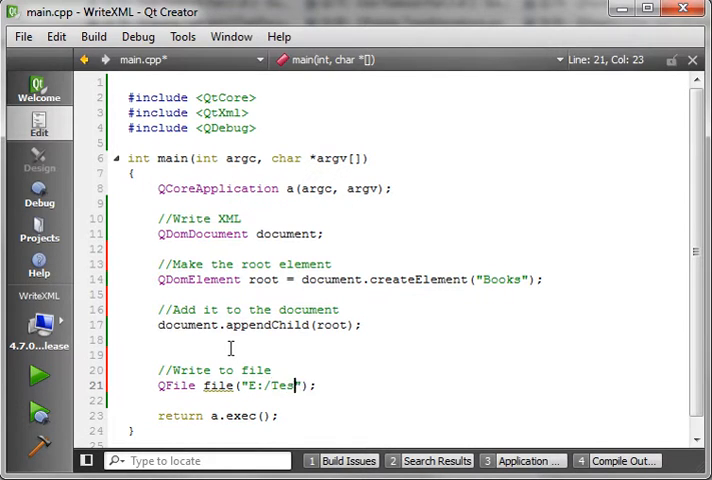
text(t/)
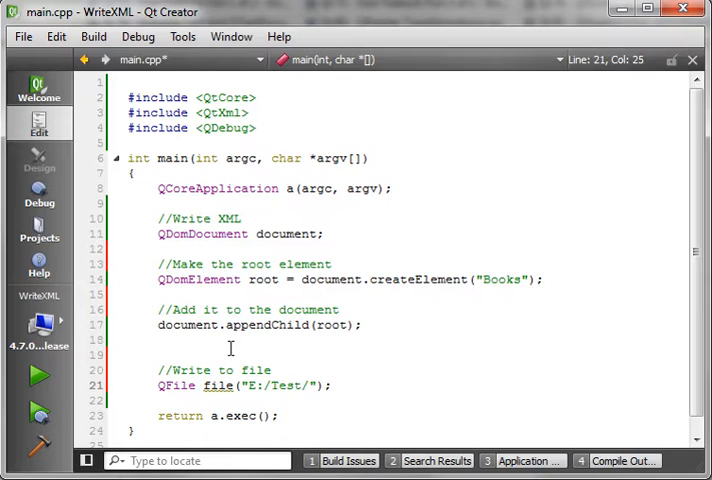
text(MyXML.)
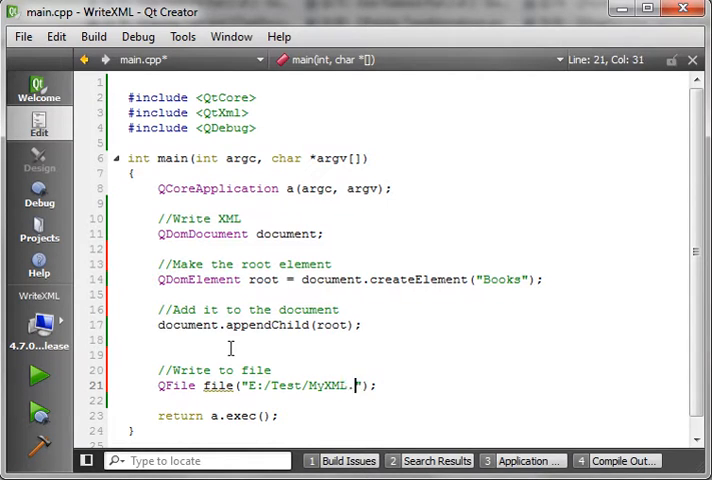
text(xml)
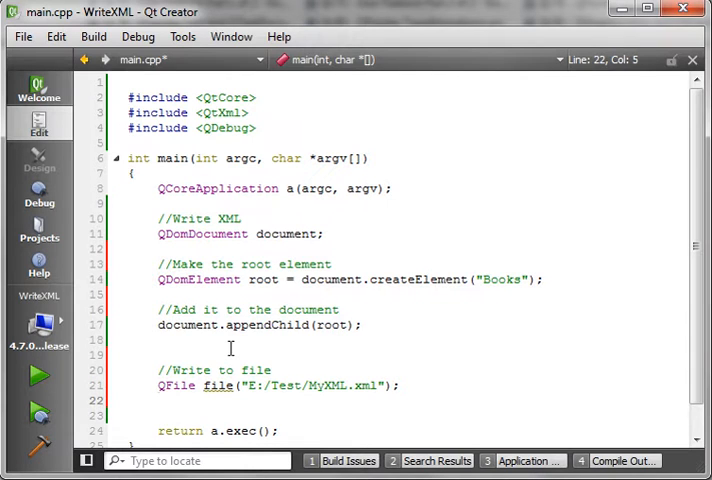
Write if(!file.open(QIODevice::WriteOnly | QIODevice::Text)) and begin its failure block.
text(if()
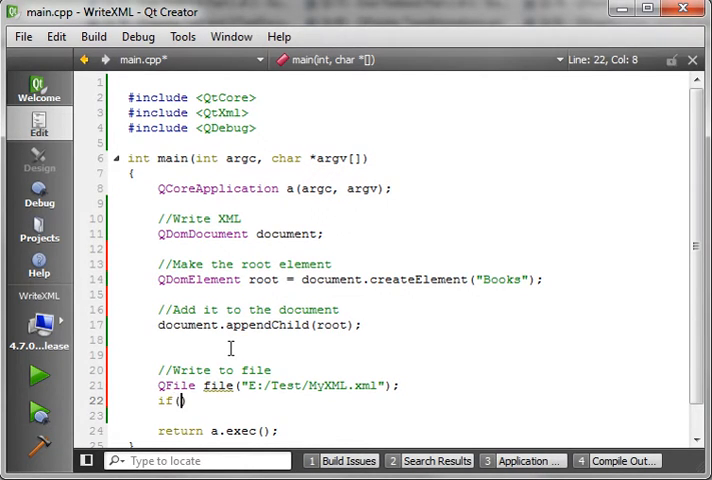
text(!file.)
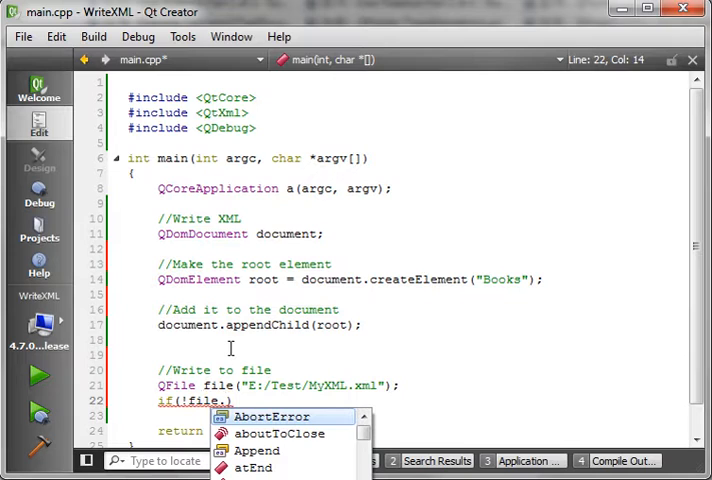
text(.open()
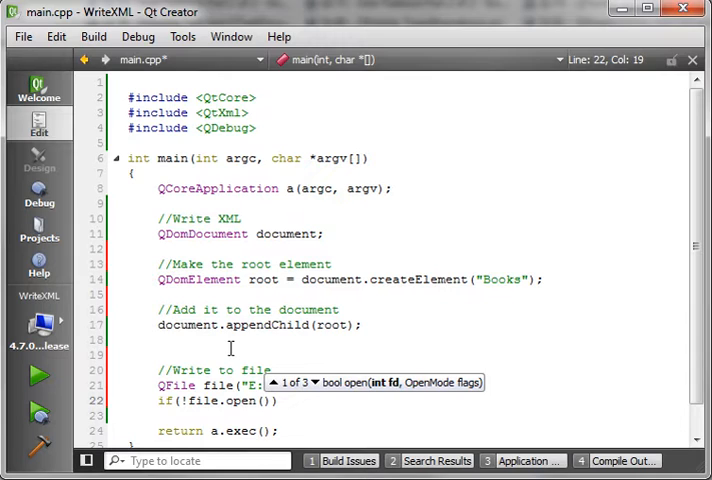
text(Qio)
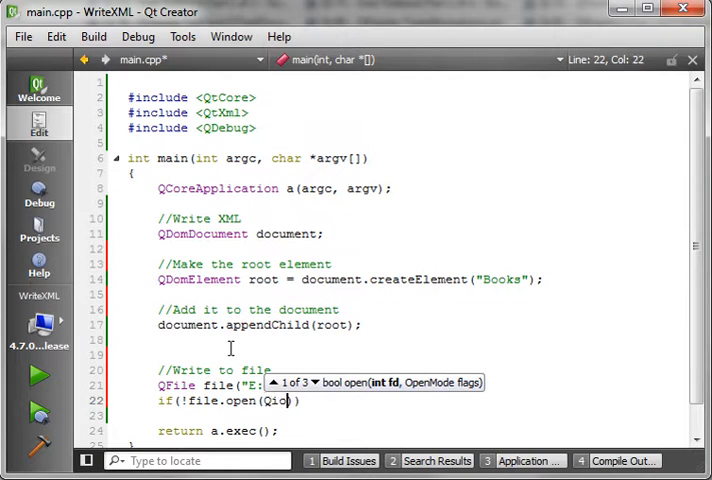
text(Device::WriteOnly |)
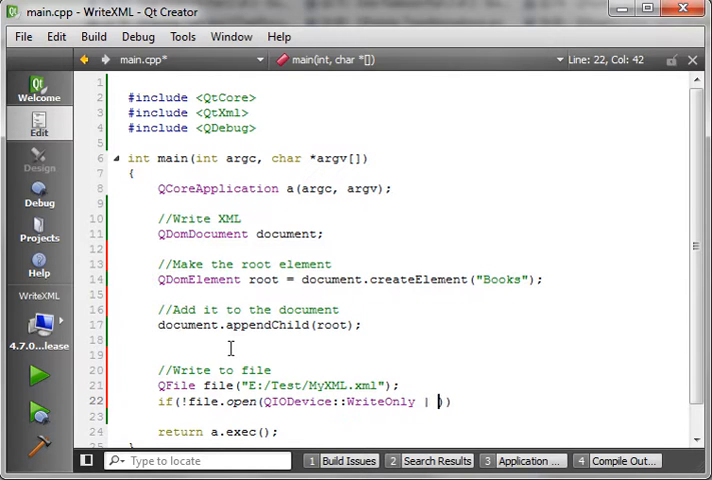
text(Qio)
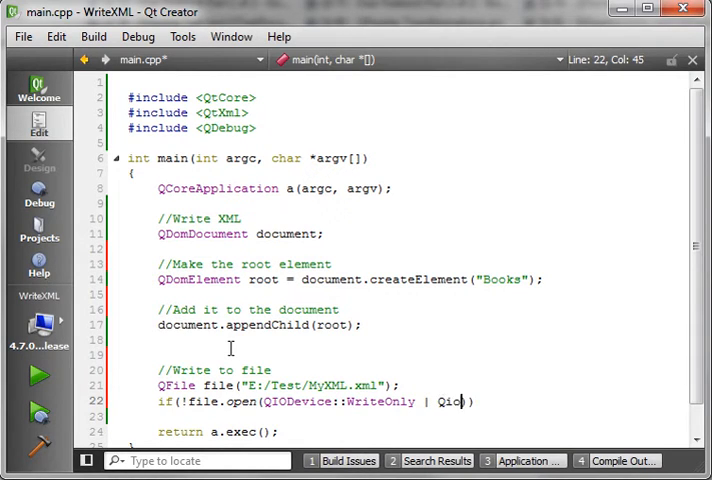
text(Device::))
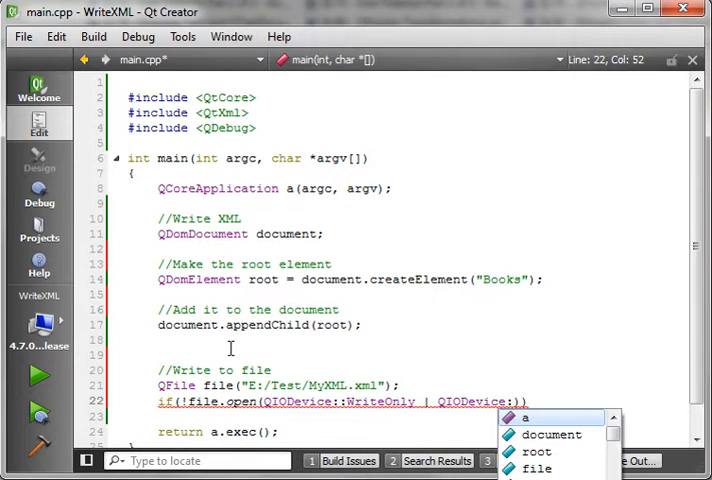
text(te)
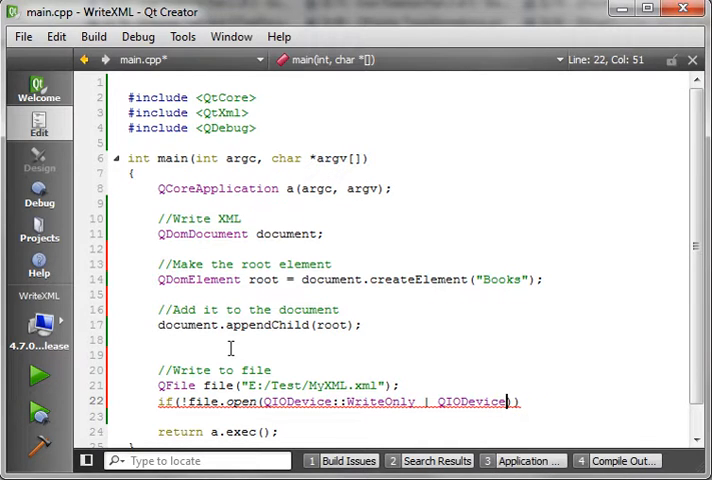
text(te)
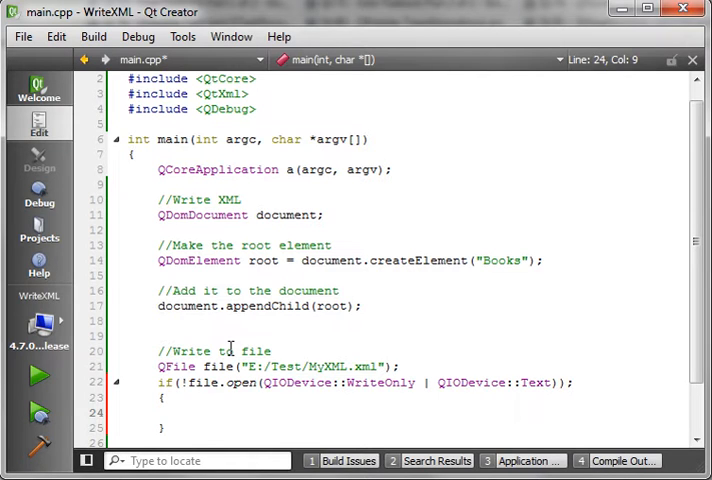
Print qDebug() << "Failed to open file for writing" and return -1, then start an else block.
text(qDebug();)
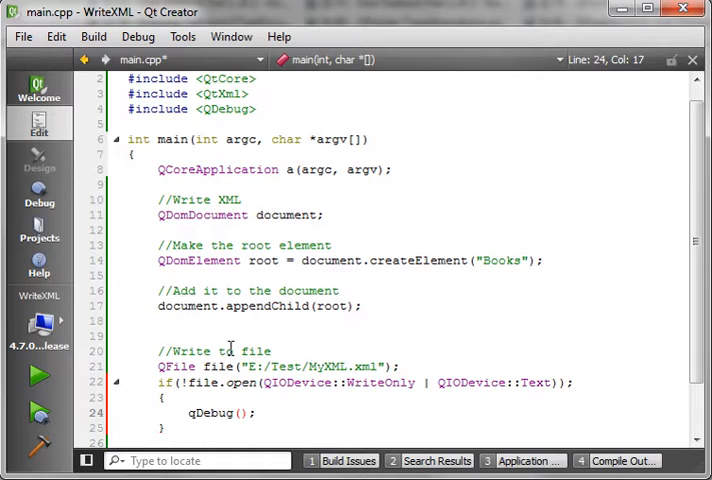
text(<< ")
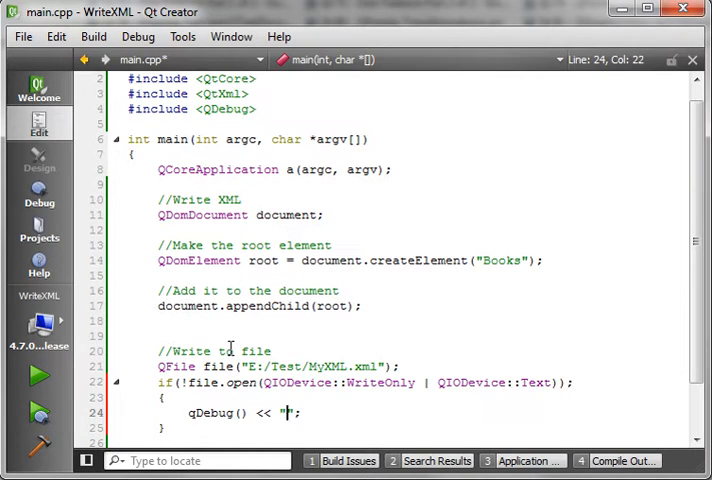
text(Failed to)
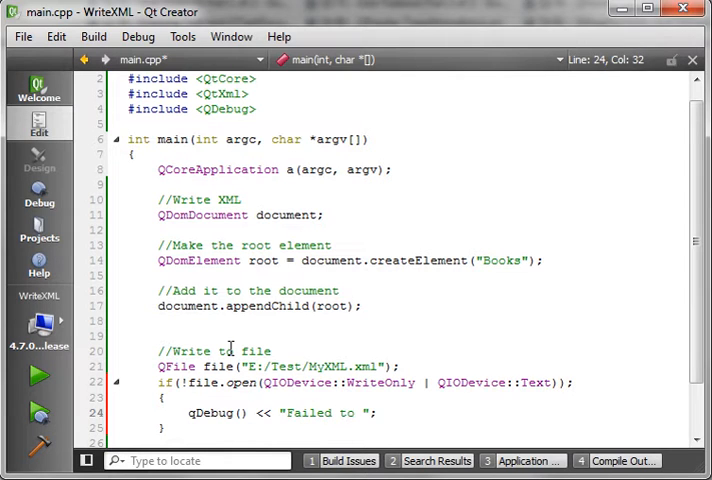
text(open file for writting)
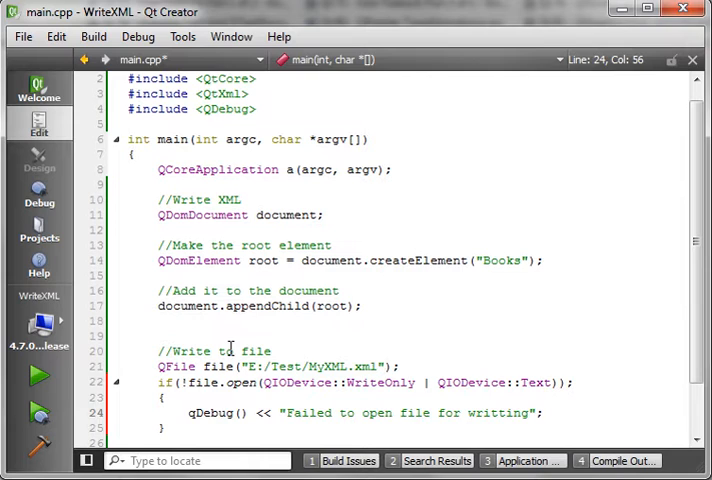
text(r)
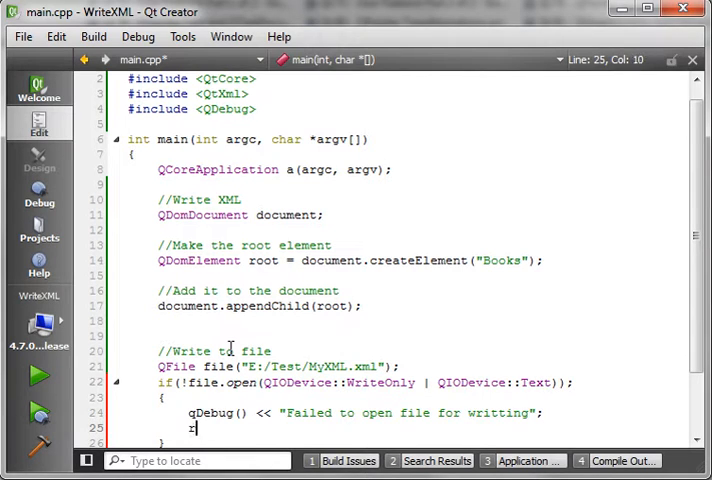
text(return -1;)
text(else)
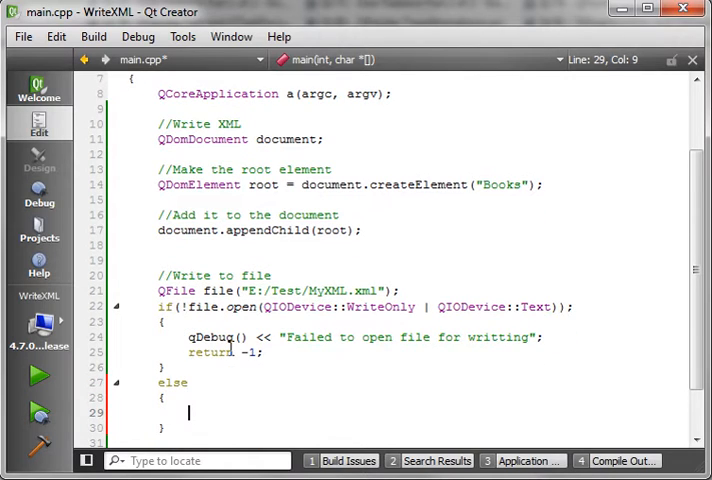
Declare QTextStream stream(&file) at the top of the else block.
text(QTexs)
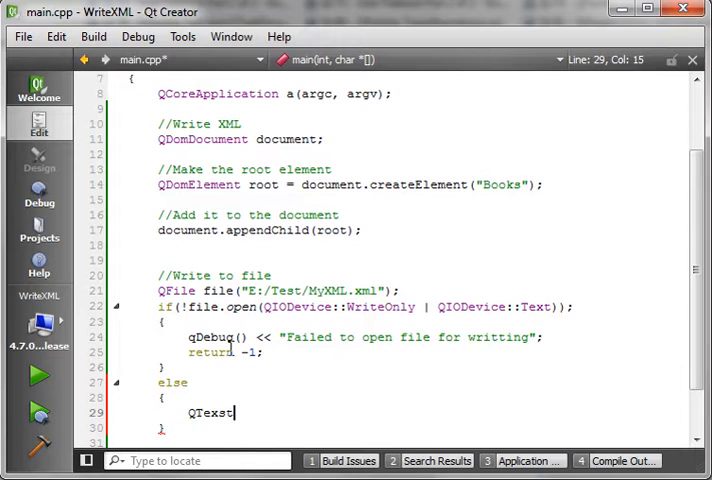
text(tr)
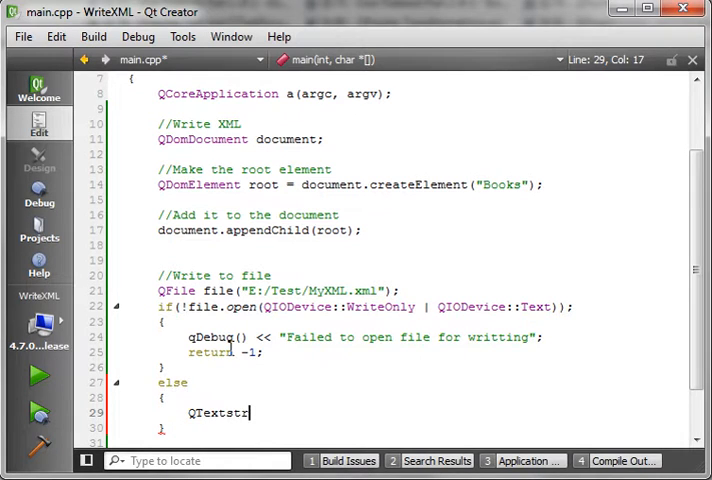
text(eam s)
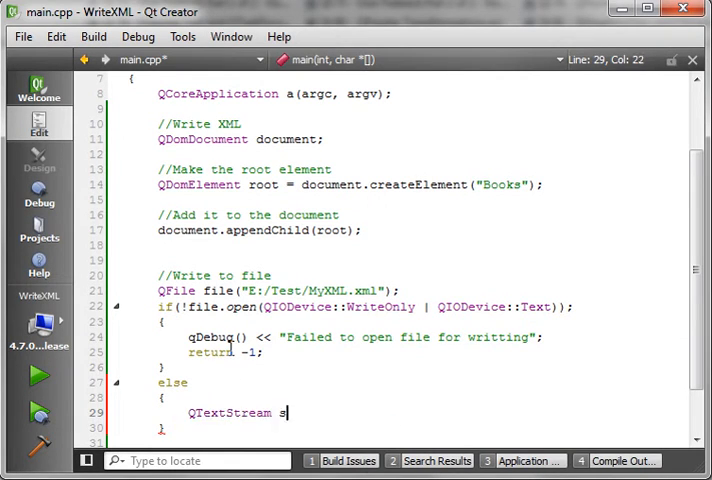
text(tream)
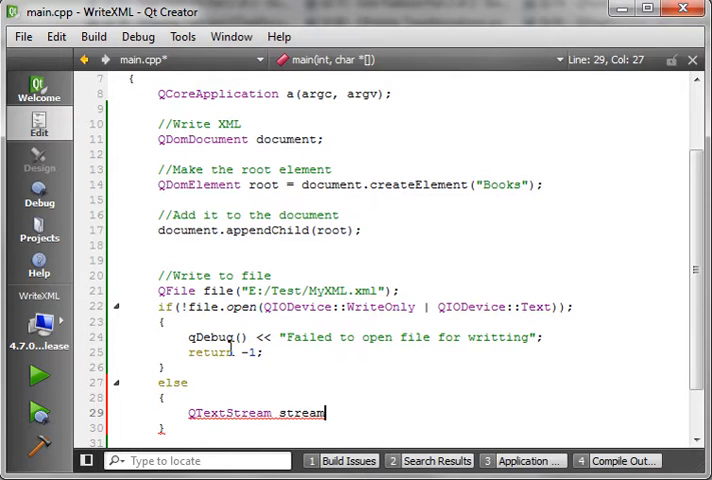
text(()
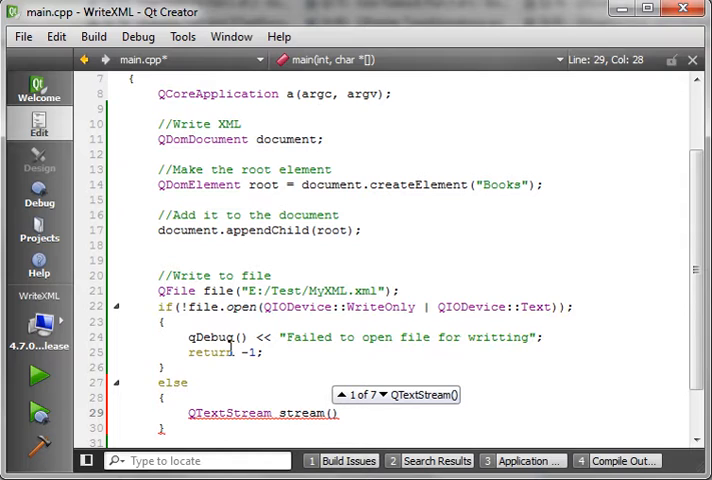
text(&)
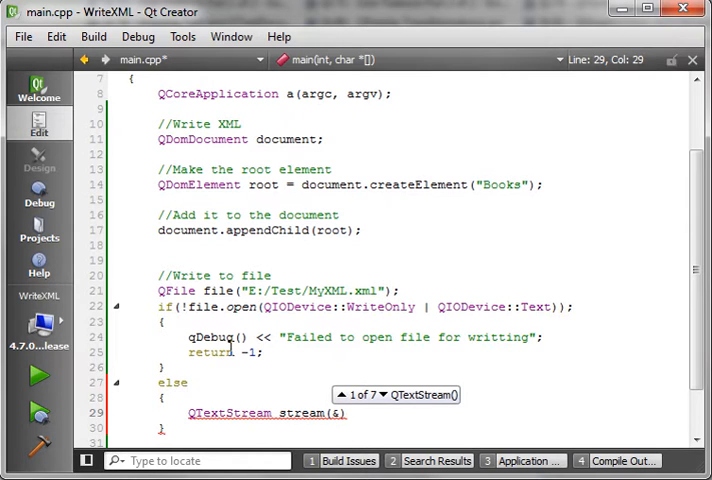
text(file)
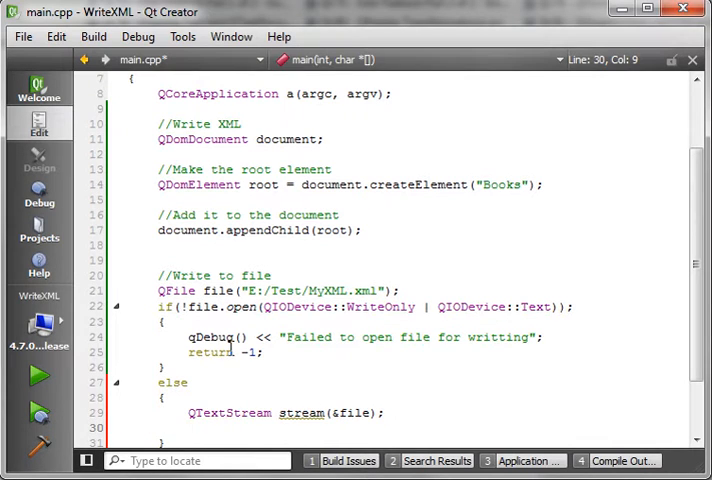
Write stream << document.toString(), file.close() and a qDebug "Finished" message.
text(sterea)
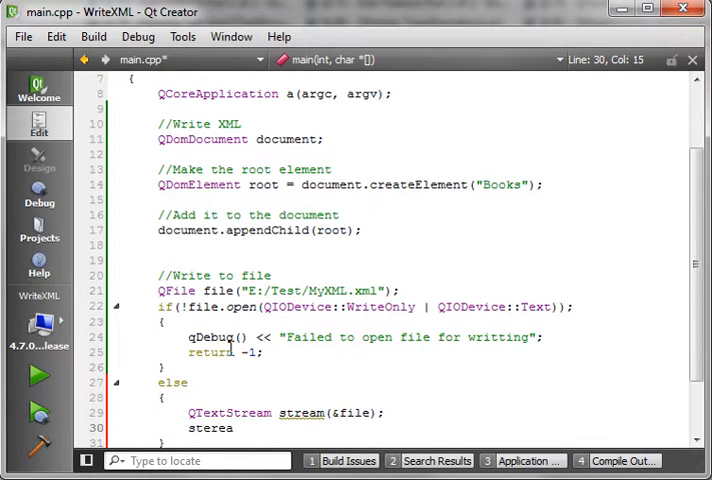
double_click(304, 412)
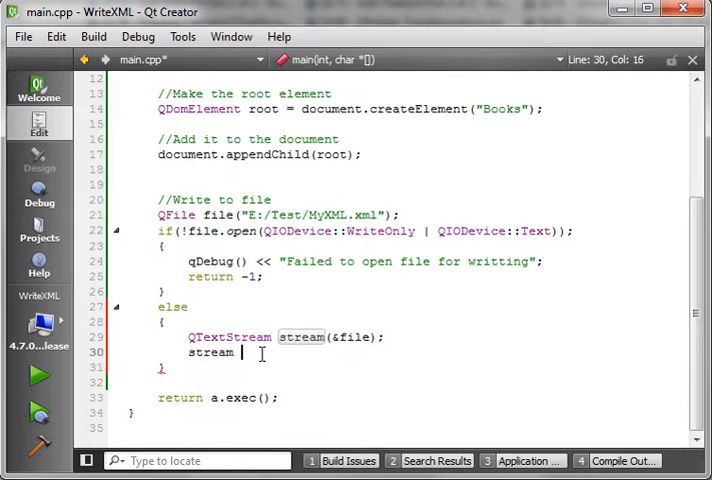
text(<<)
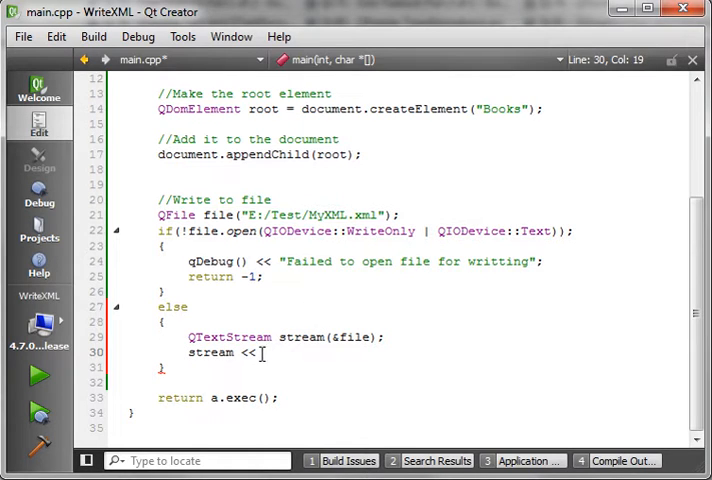
text(document)
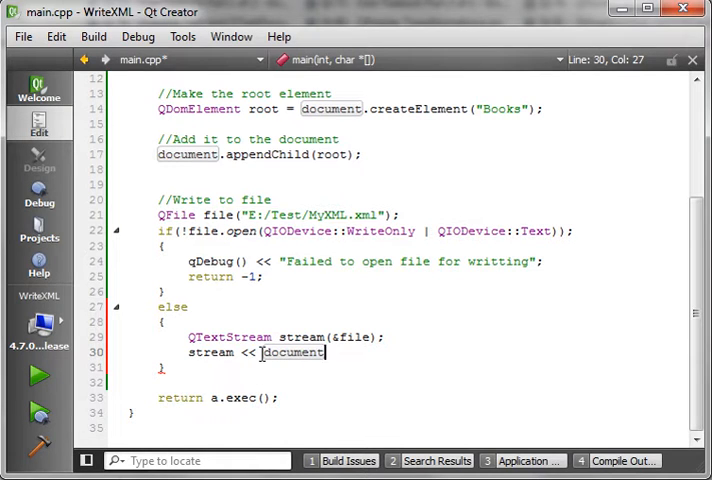
text(.toString();)
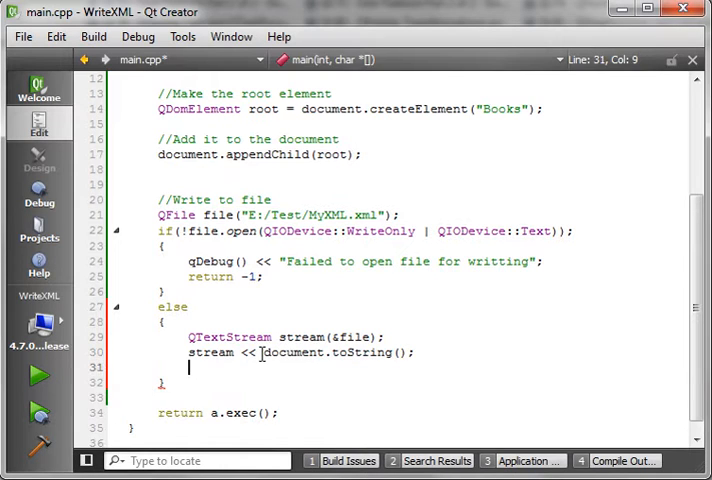
text(file.close();)
text(qDebug() << "F";)
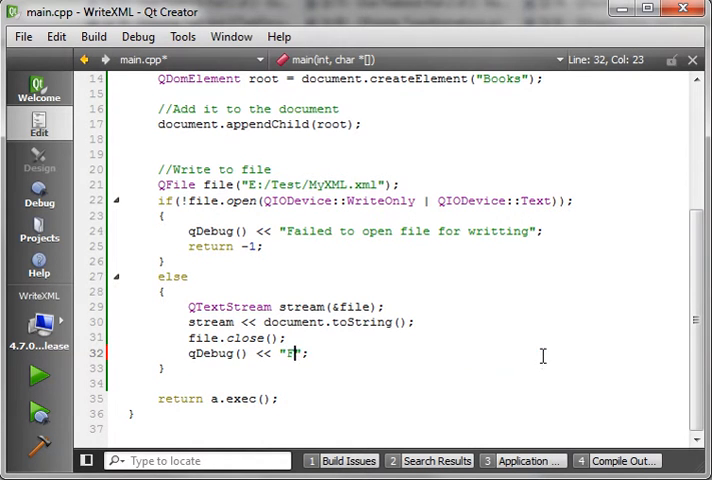
text(inished)
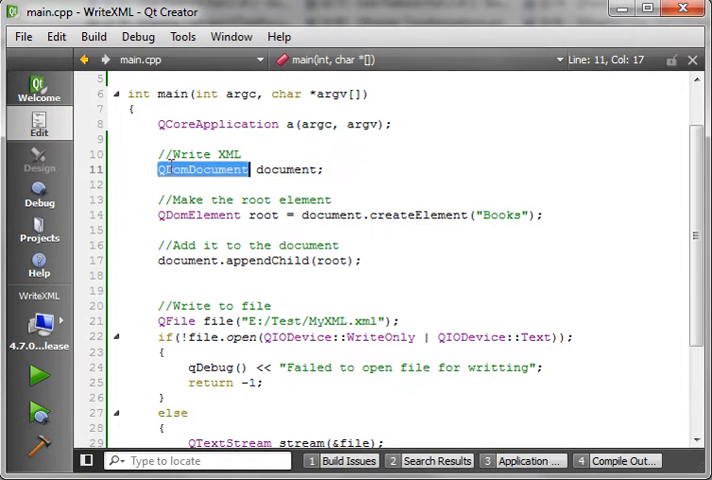
scroll(down, 3)
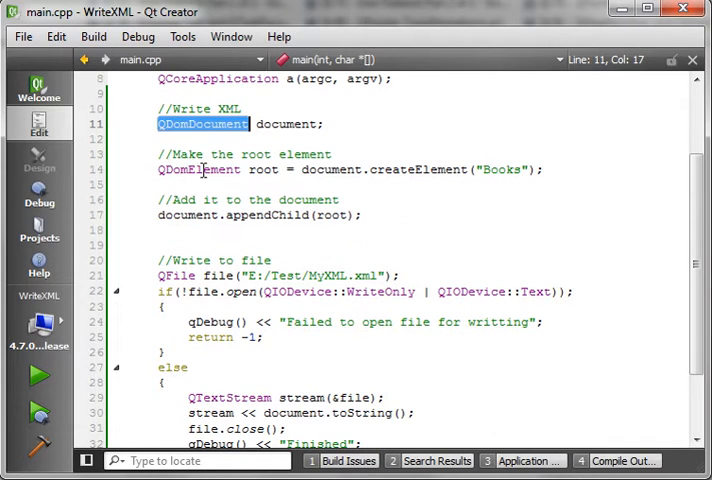
mouse_move(272, 176)
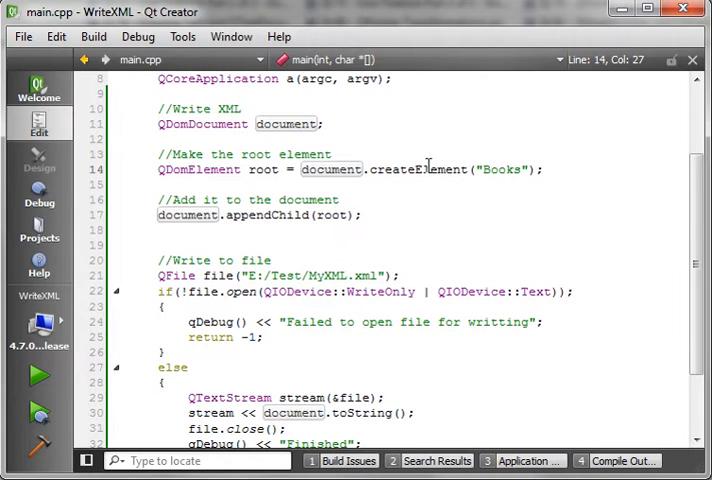
double_click(420, 168)
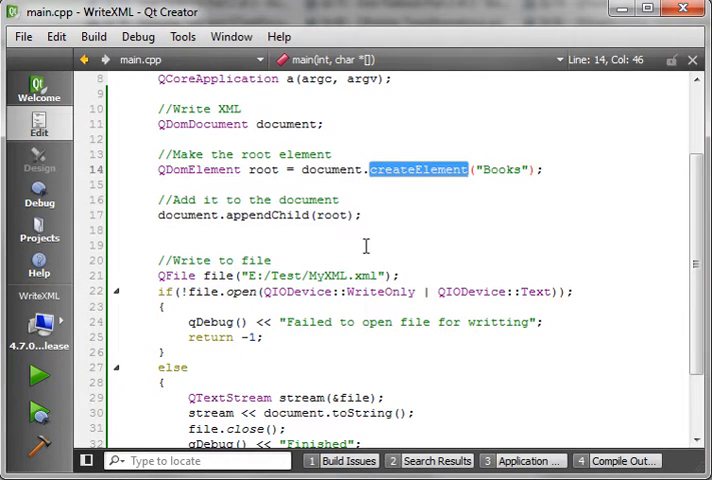
mouse_move(290, 124)
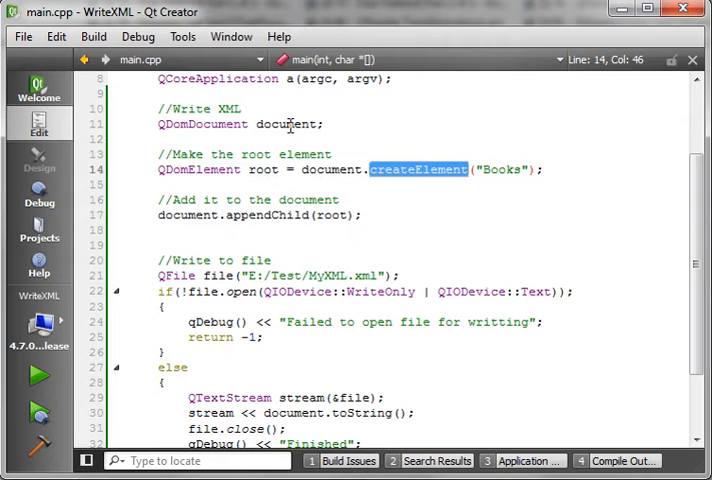
mouse_move(288, 122)
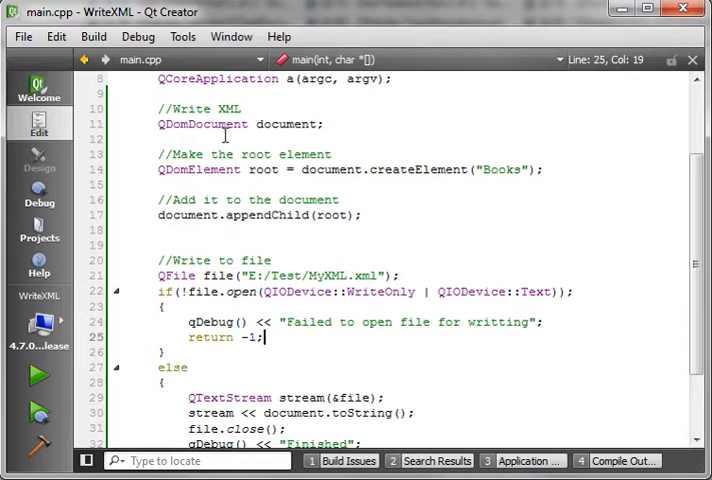
mouse_move(378, 184)
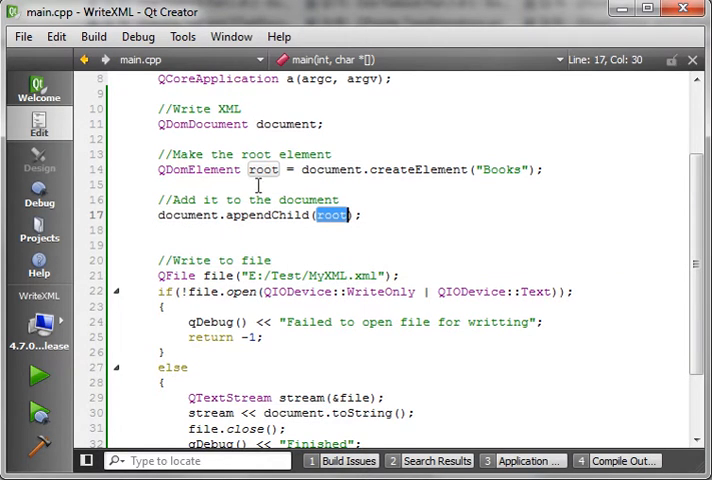
mouse_move(442, 144)
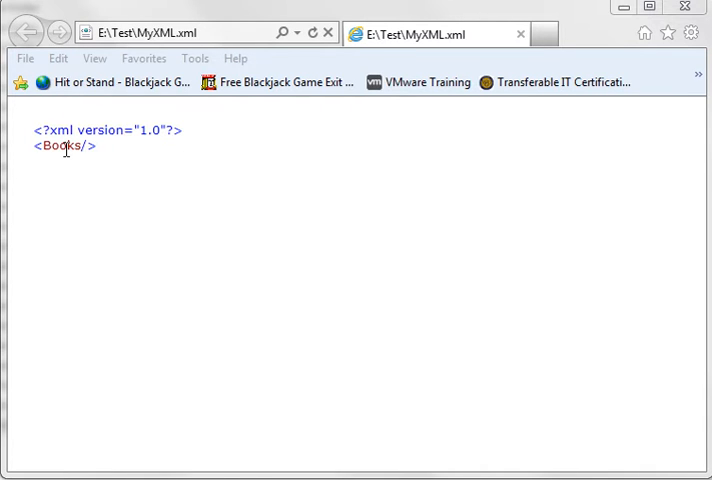
mouse_move(112, 146)
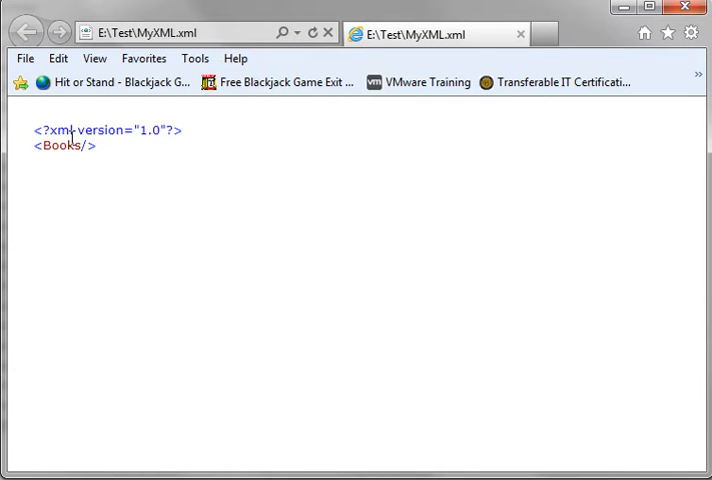
double_click(62, 144)
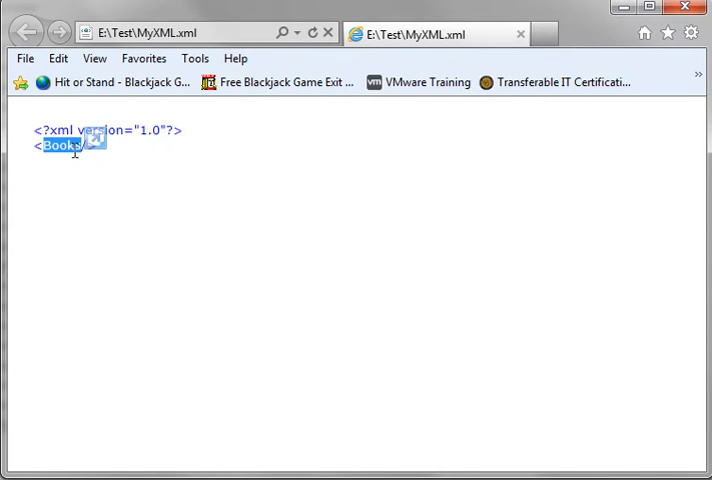
mouse_move(96, 192)
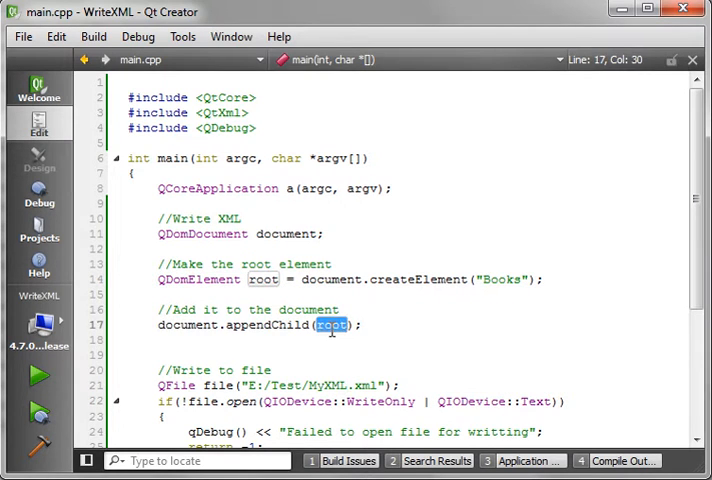
mouse_move(330, 324)
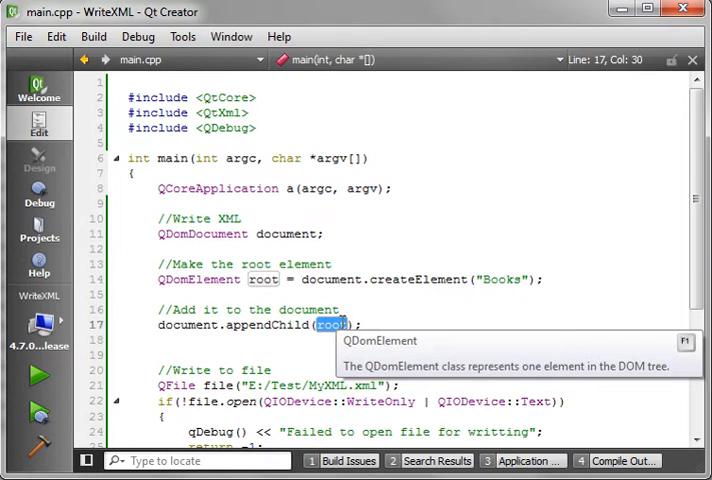
mouse_move(380, 308)
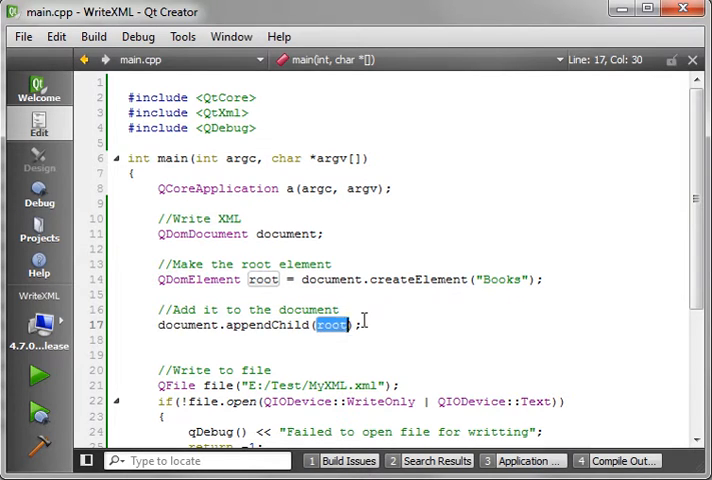
Add an //Add some elements comment after document.appendChild(root).
key(Return)
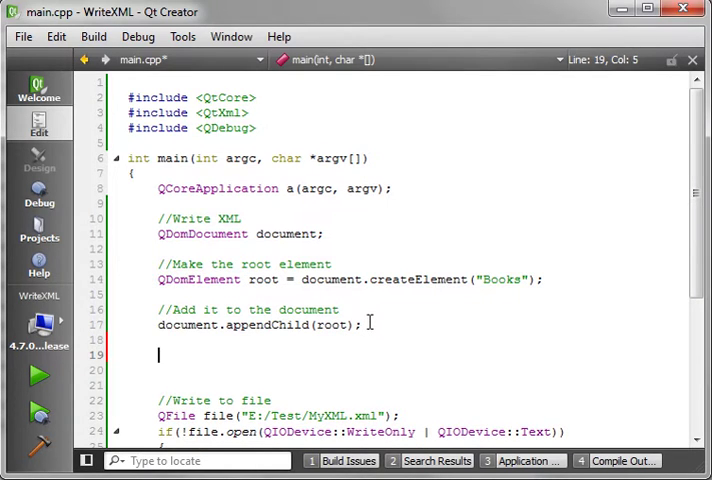
text(//Add some)
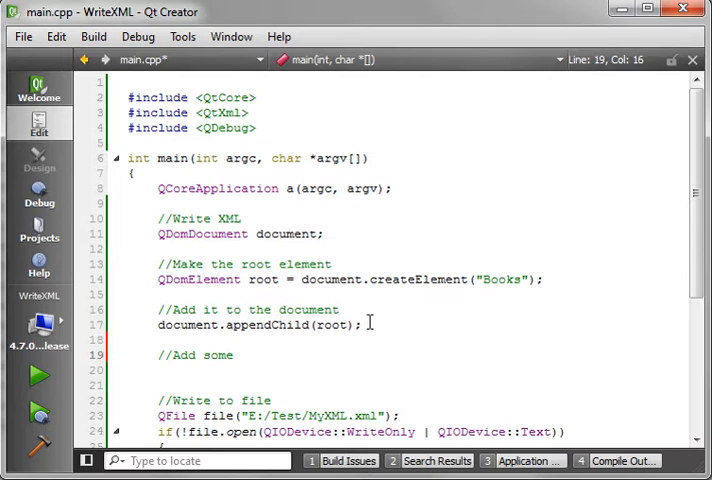
text(elamant)
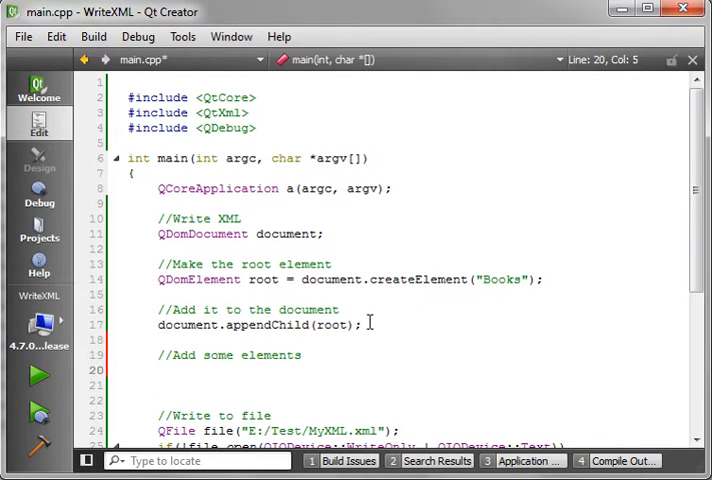
Write the loop header for(int i = 0; i < 10; i++).
text(for()
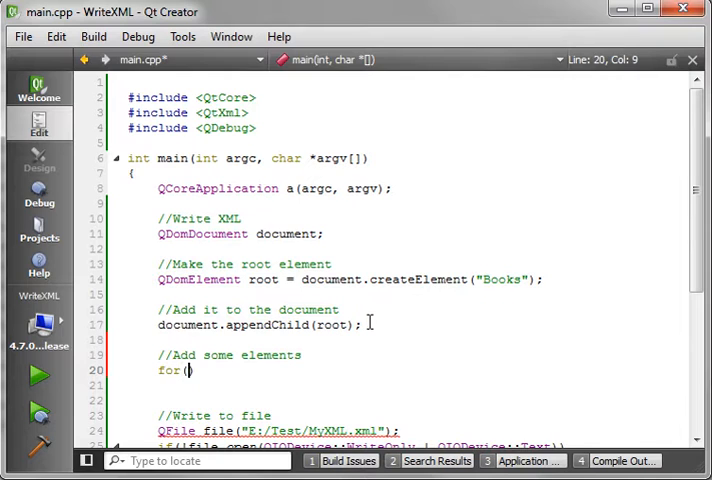
text(int)
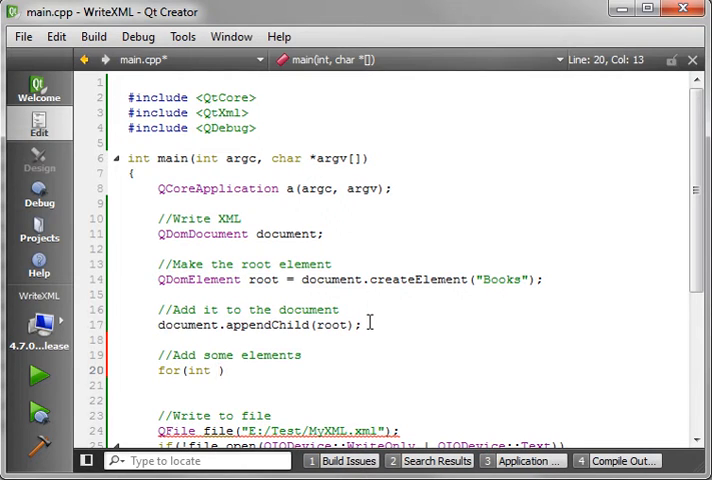
text(i)
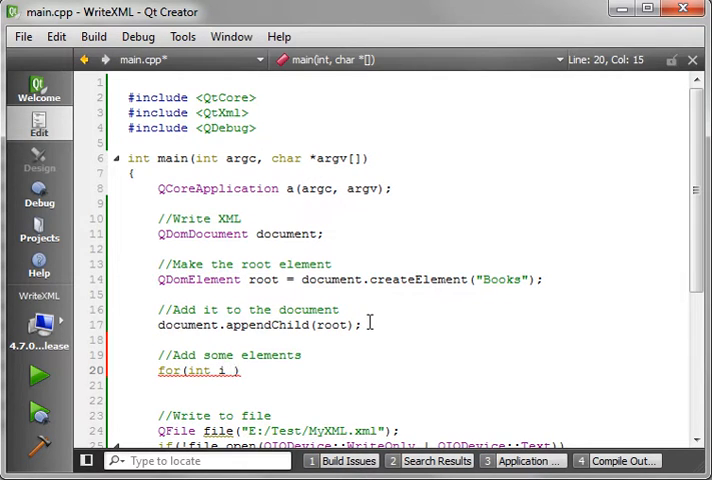
text(= 0; i)
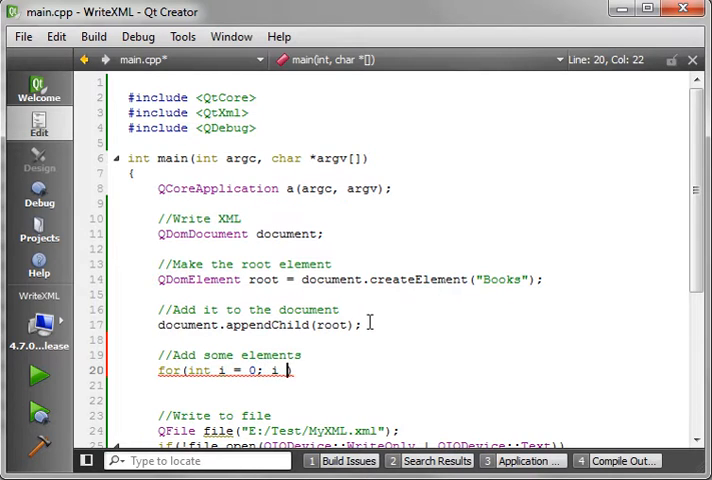
text(< 1)
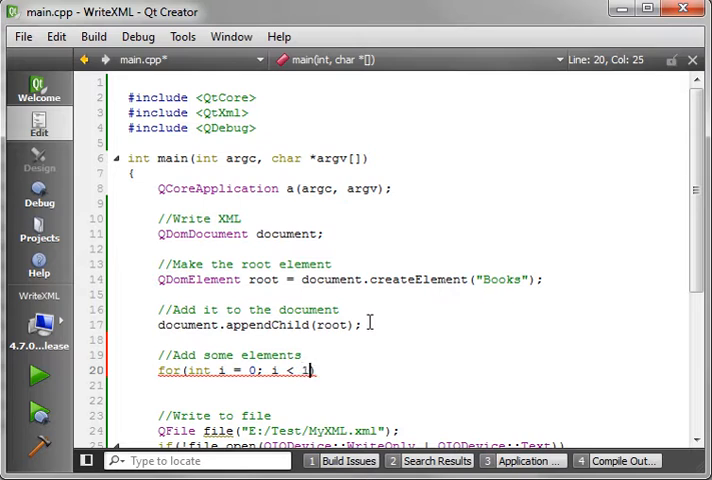
text(0;)
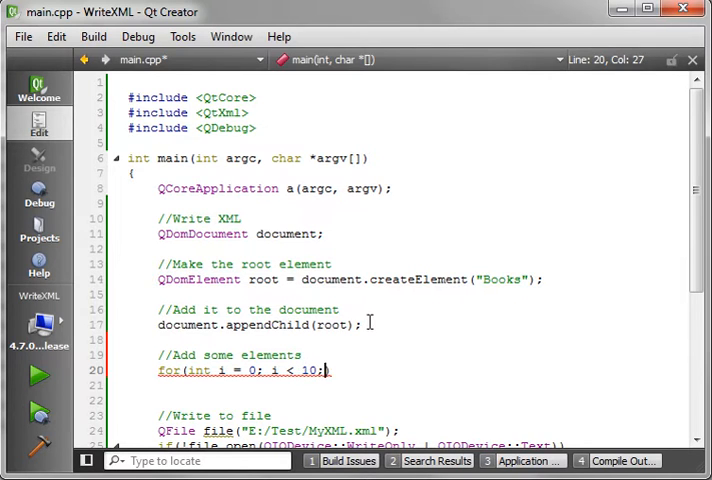
text(i+)
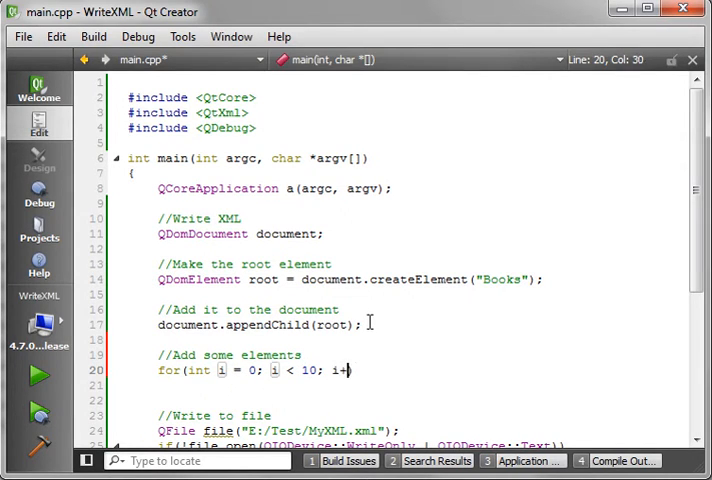
text(+))
click(278, 384)
text({)
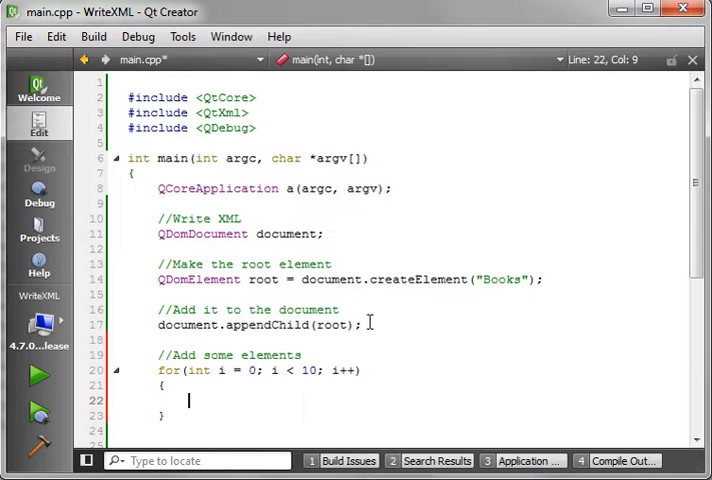
Create QDomElement node = document.createElement("Book") inside the loop.
text(QDom)
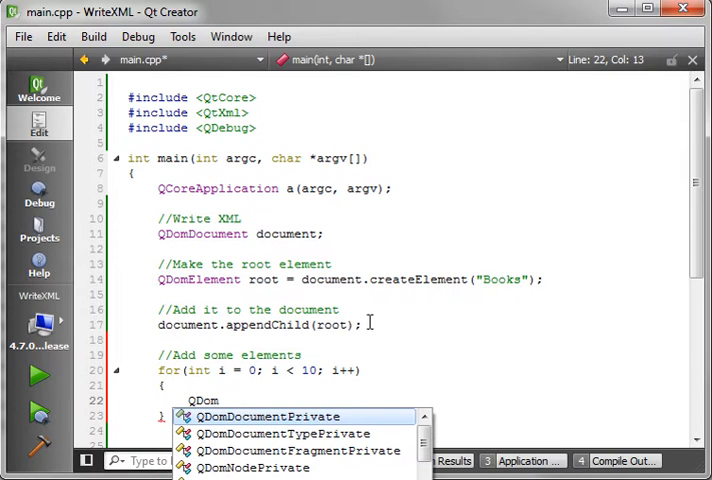
text(ele)
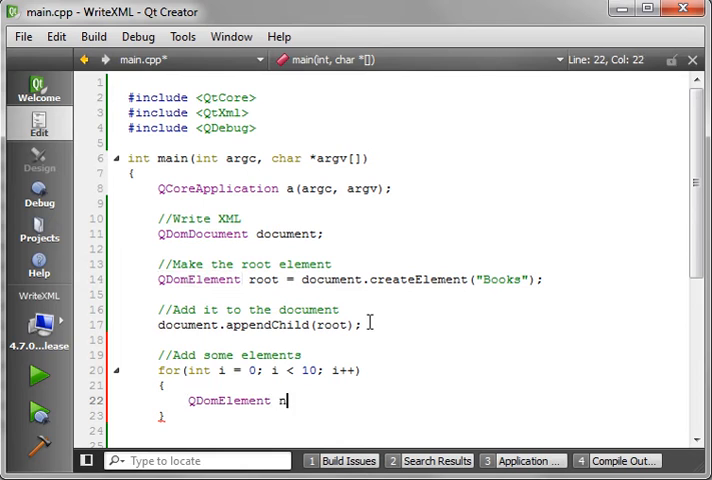
text(ode =)
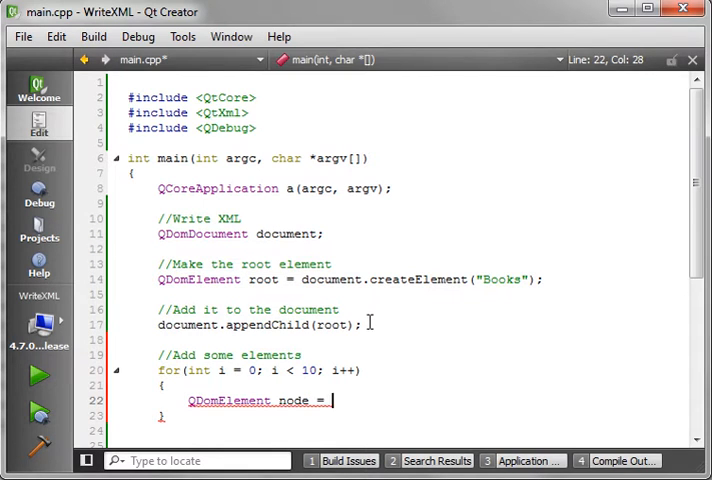
text(document.createElement()
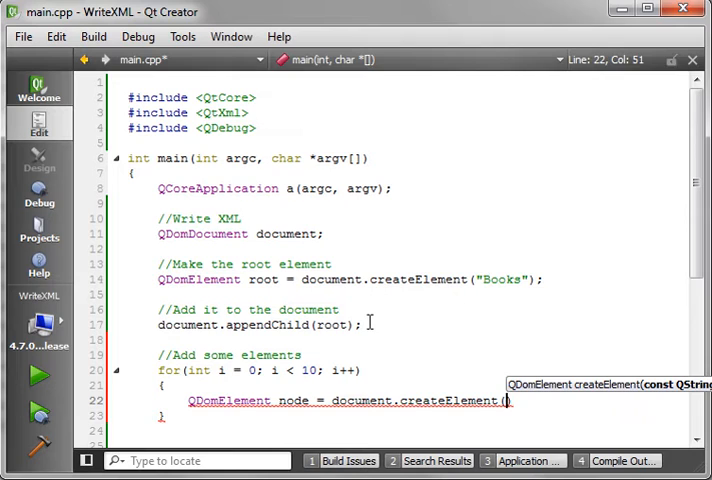
text("")
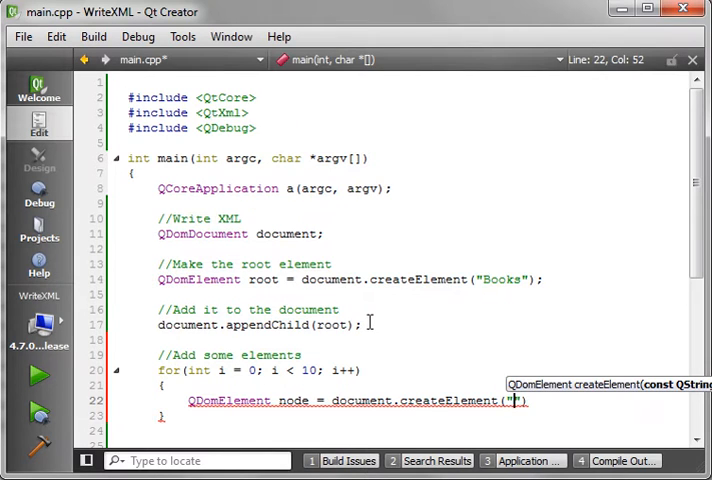
text(Book)
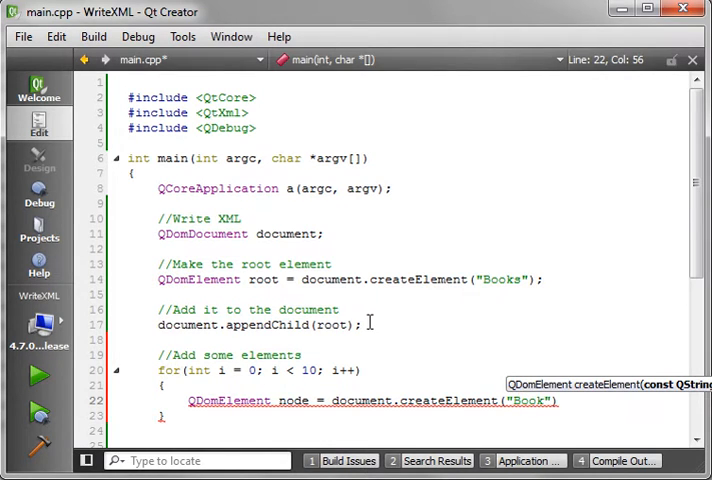
text(;)
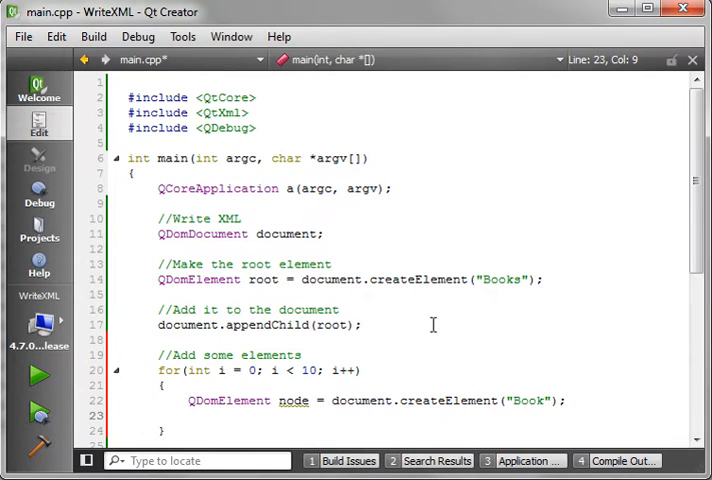
Set node's Name attribute to "My Book " + QString::number(i).
double_click(292, 400)
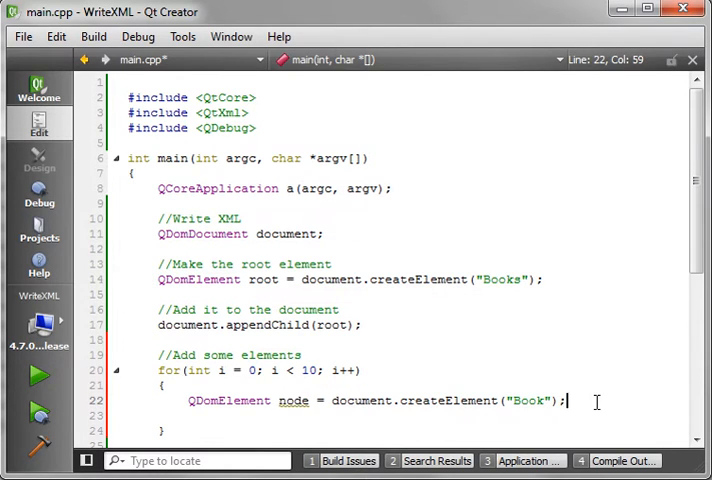
text(node.setAttribute();)
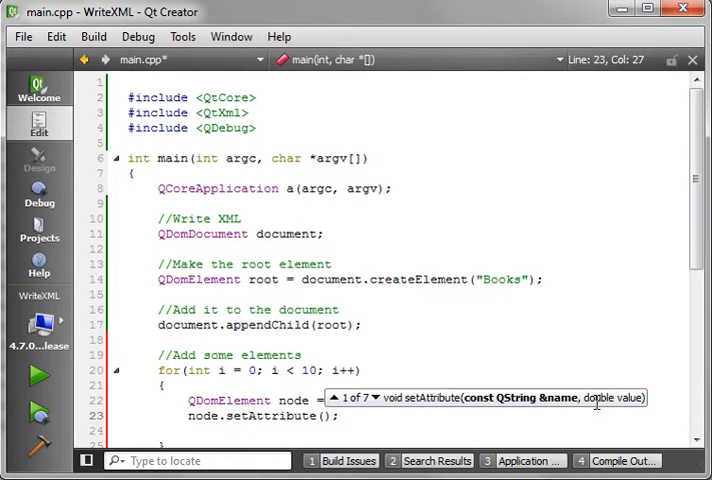
text(")
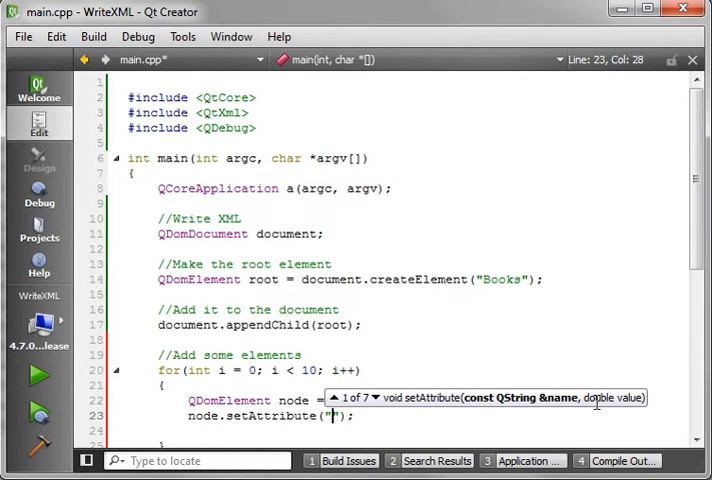
text(Name", " My)
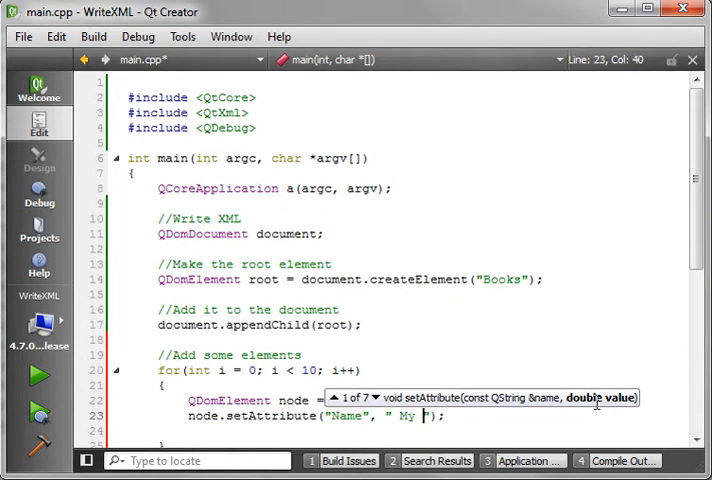
text(Book)
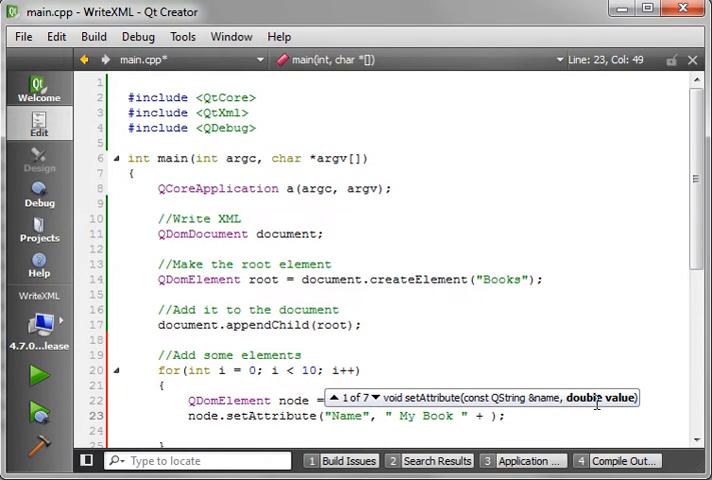
text(QString)
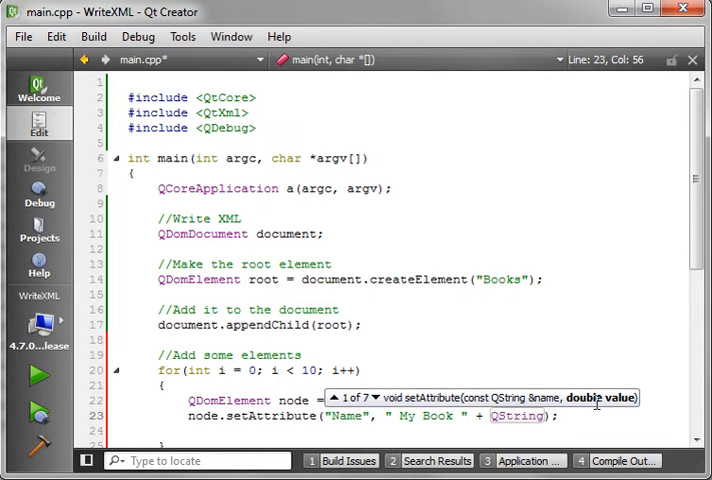
text(::number()
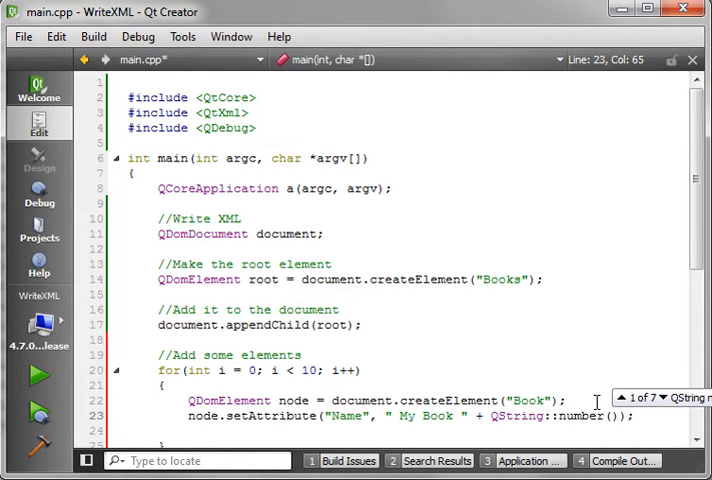
text(i)
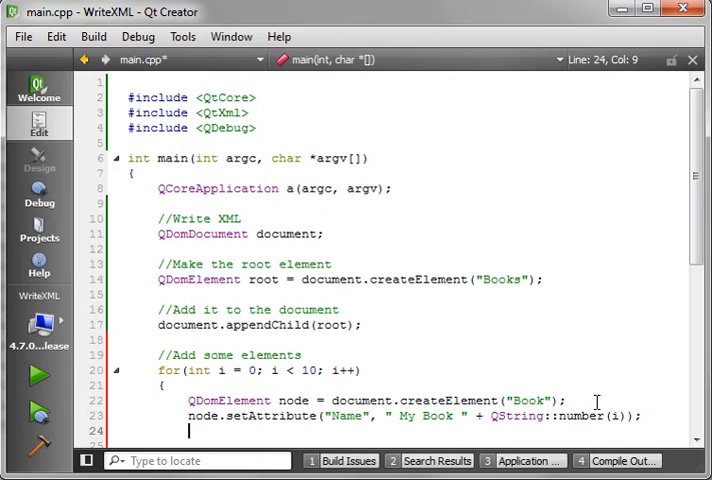
Add a setAttribute line giving node an ID from the loop number.
text(node.setAttribute("ID");)
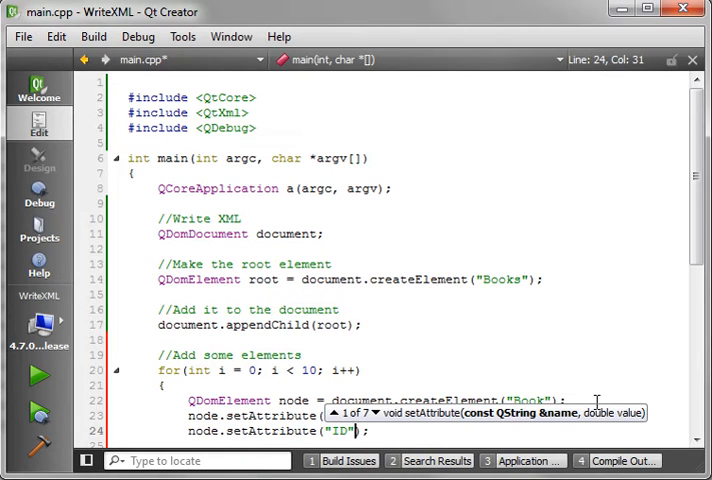
text(,)
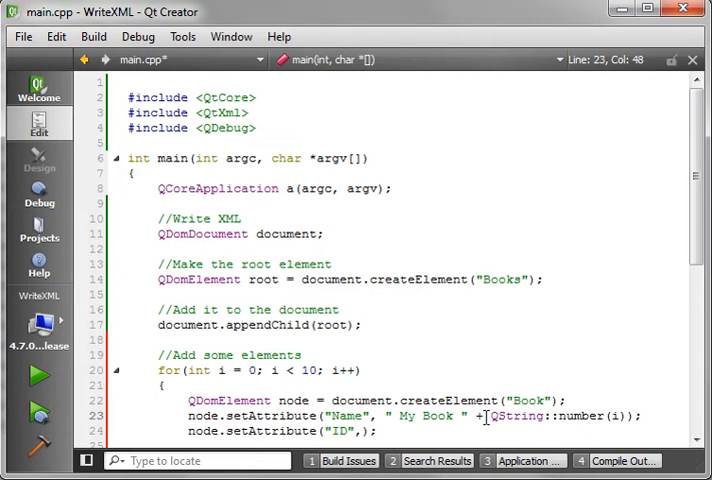
drag(488, 416, 630, 416)
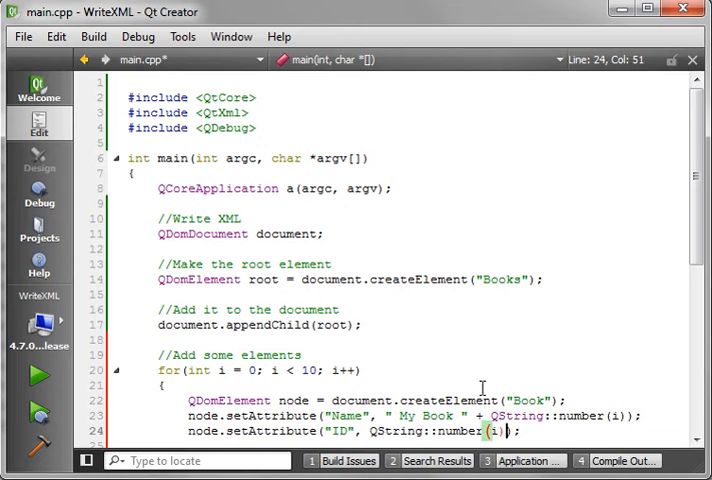
mouse_move(400, 444)
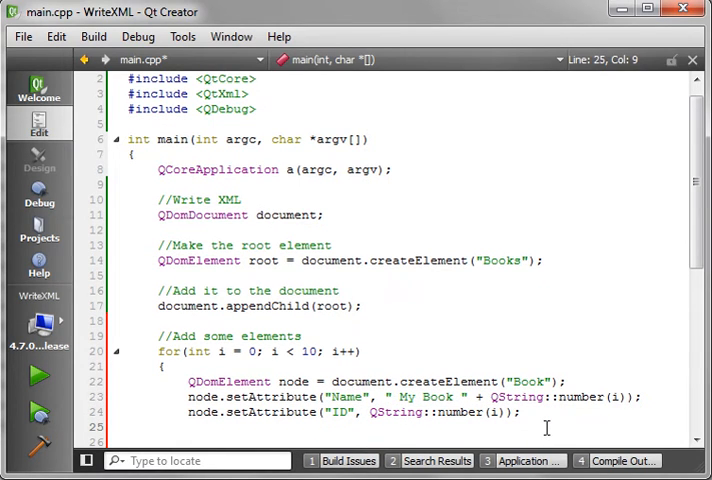
Append the element to root and rename its variable from node to book.
text(root.appendChild(node);)
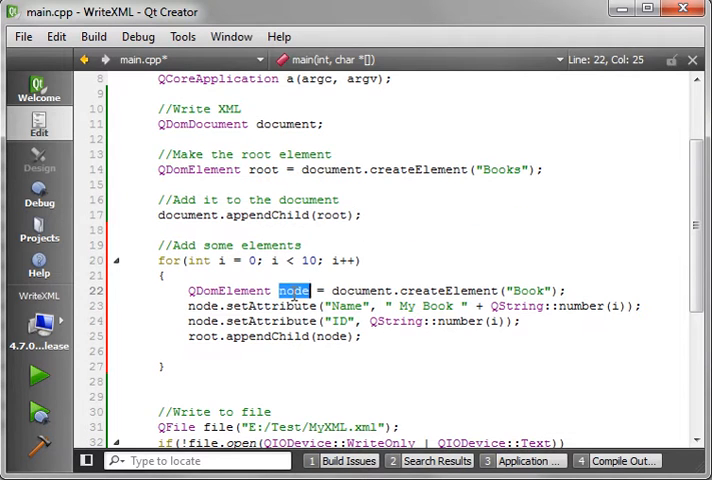
text(book)
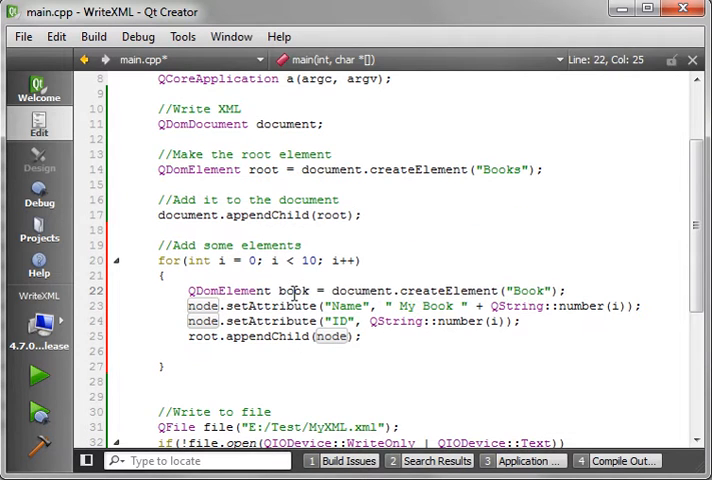
double_click(294, 290)
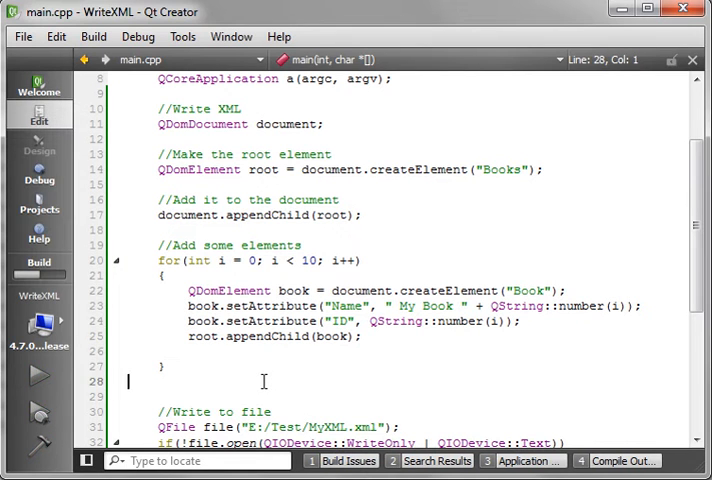
View MyXML.xml in the browser, collapsing and expanding Books to see the ten Book elements.
click(38, 376)
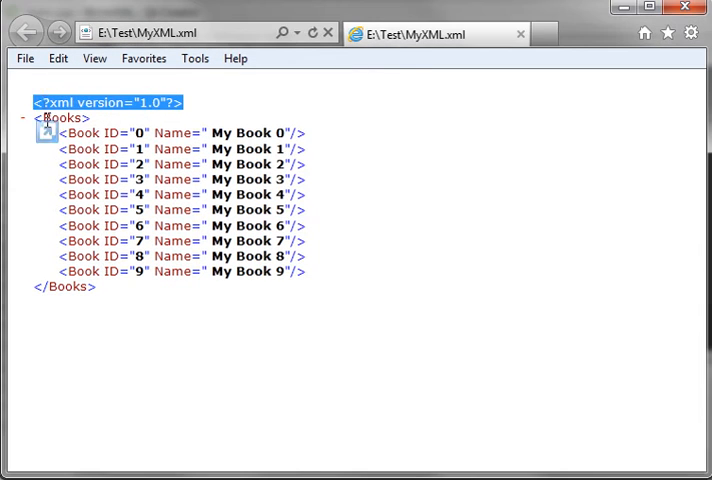
click(12, 120)
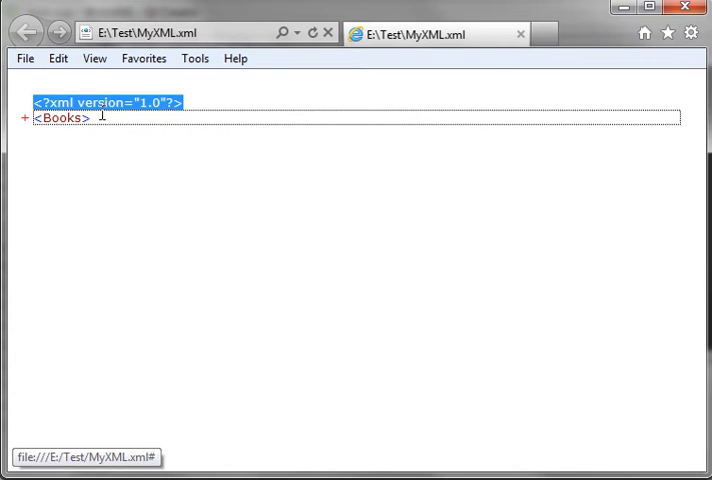
click(22, 126)
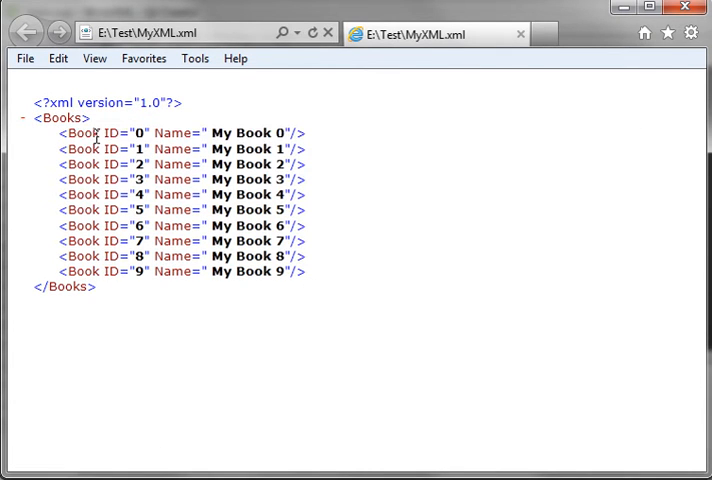
double_click(84, 136)
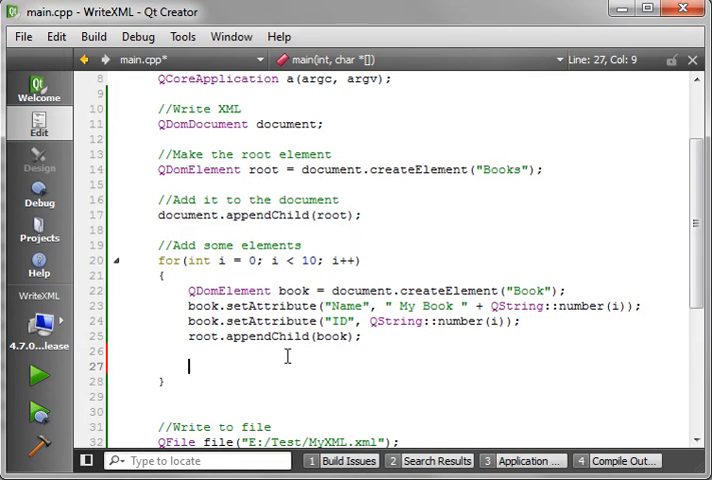
Write the inner loop header for(int h = 0; h < 10; h++).
text(for())
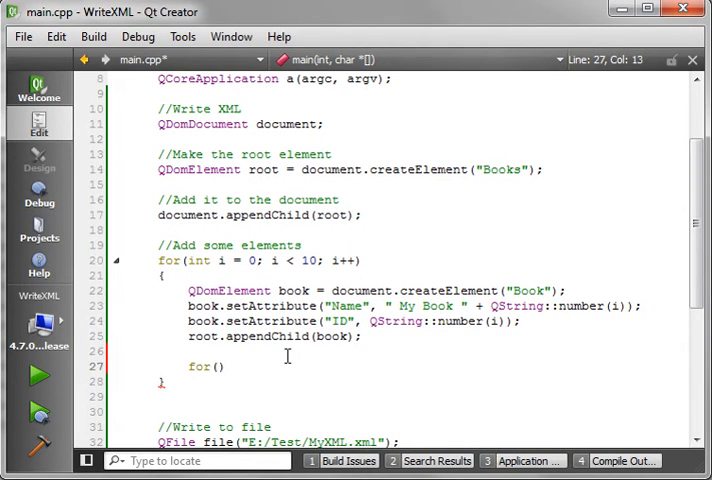
text(int i)
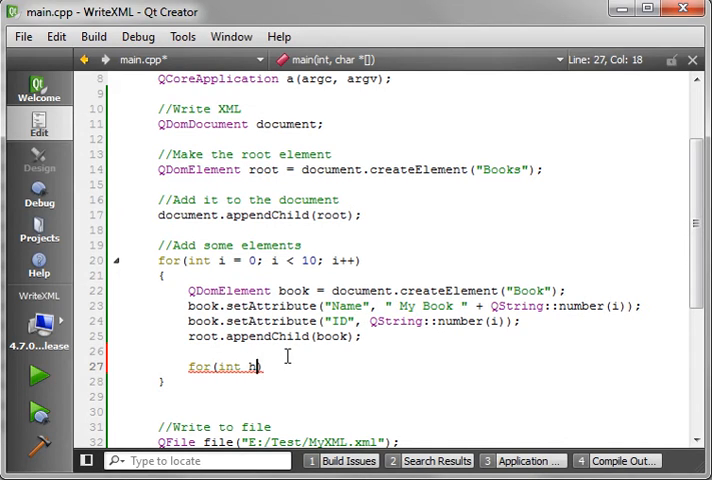
text(= 0; h)
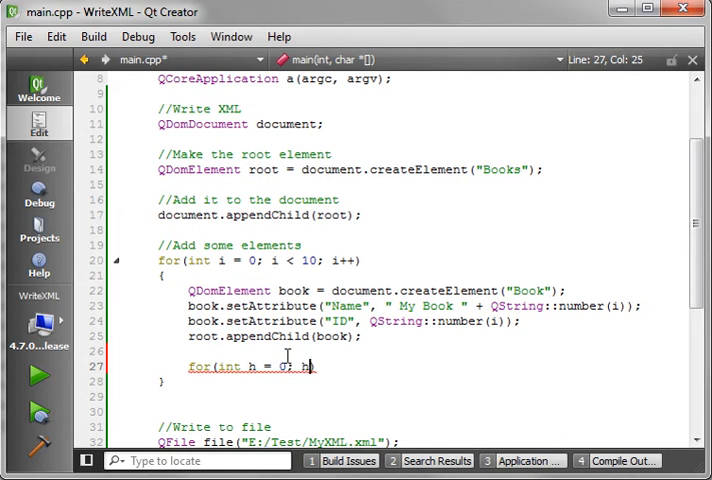
text(h < 10)
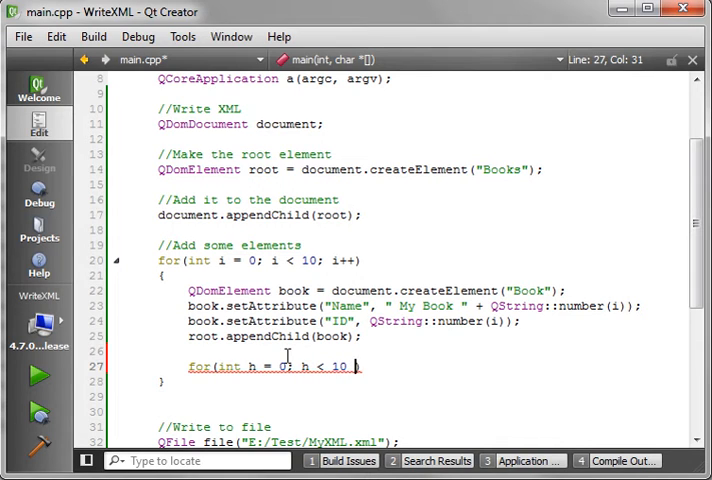
text(h++)
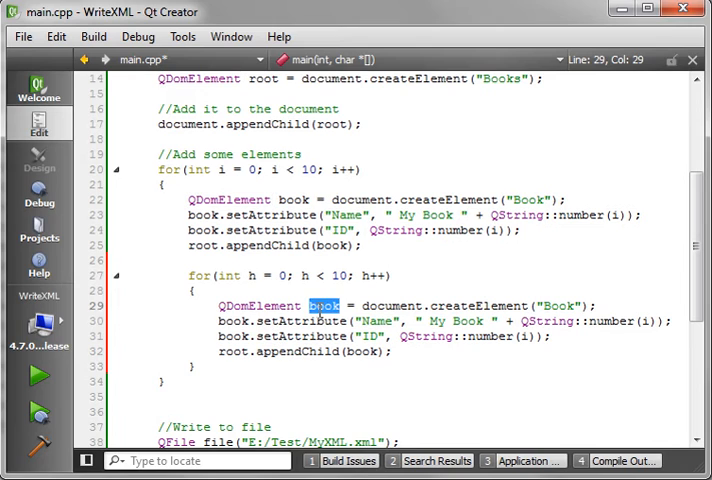
Create a chapter element from "Chapter" with attributes and append it to book.
text(chapter)
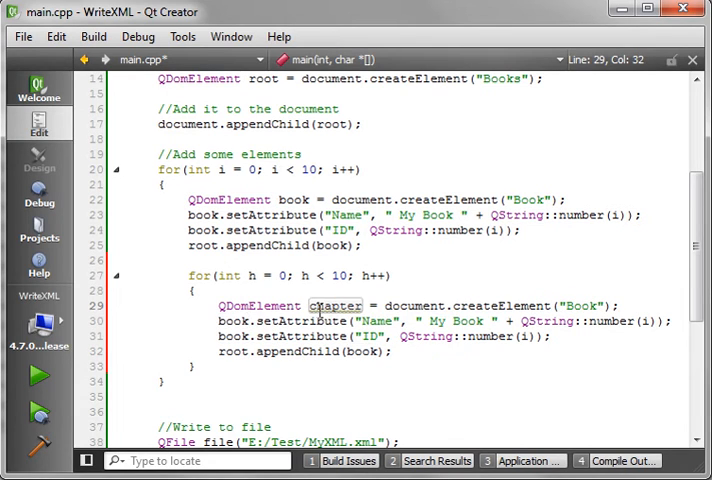
double_click(336, 304)
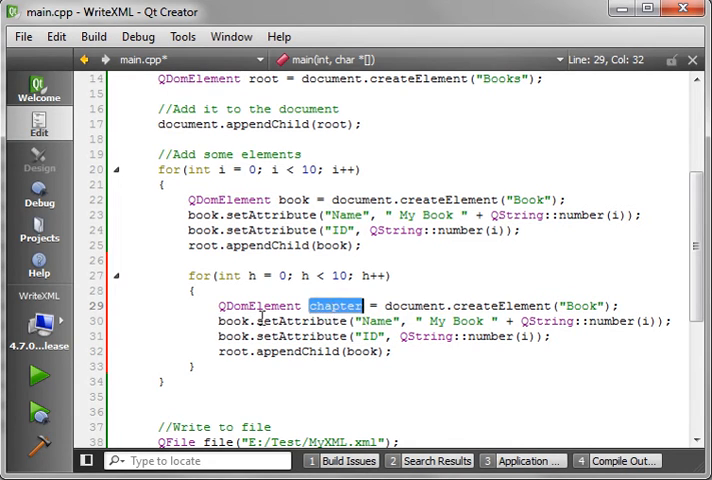
text(chapter)
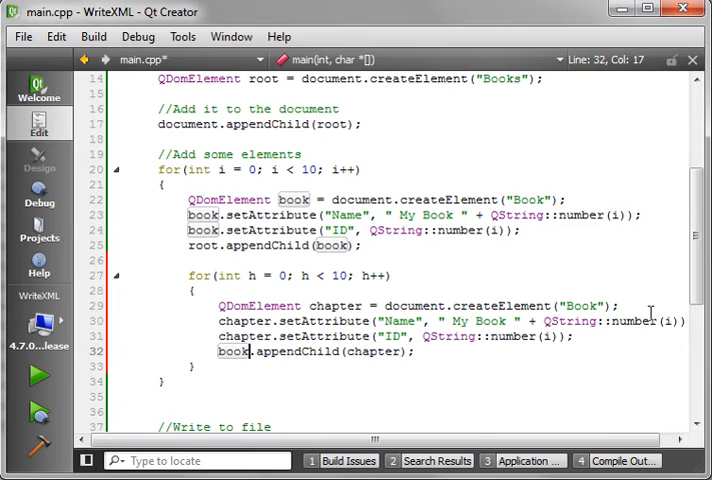
text(Chapter)
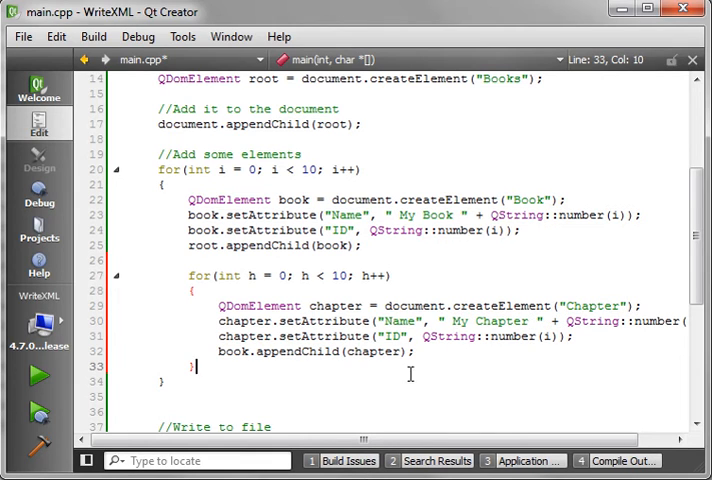
mouse_move(396, 368)
text(h)
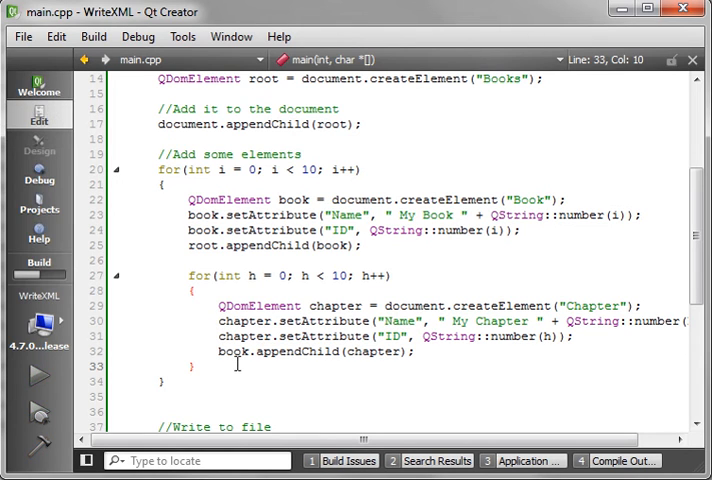
View the regenerated MyXML.xml with Chapter children, then select the address bar.
click(36, 388)
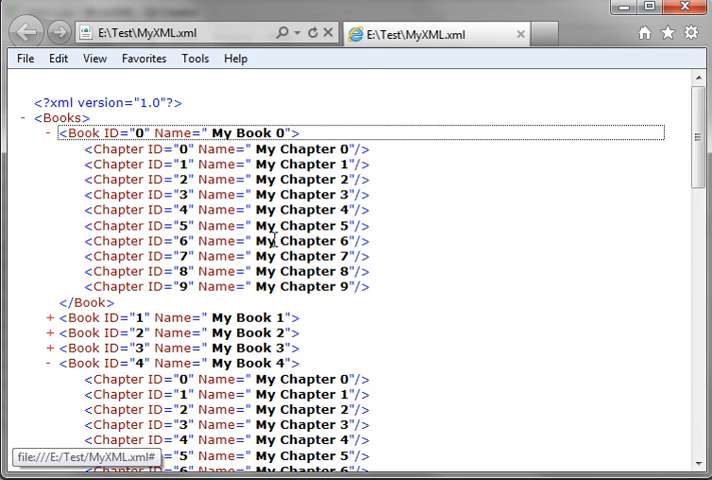
mouse_move(128, 168)
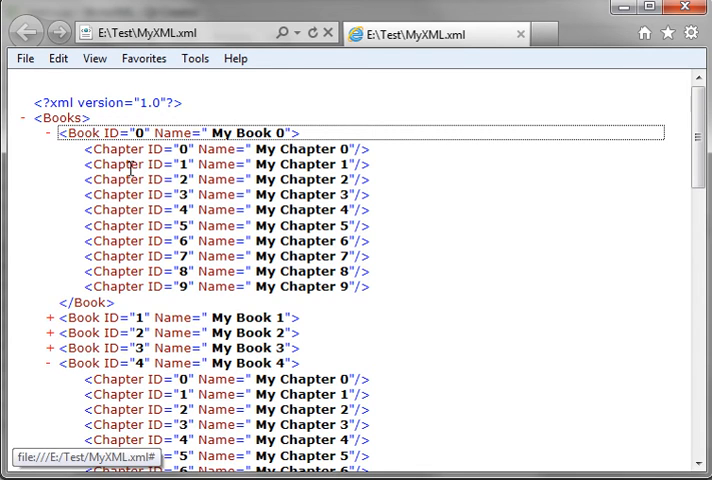
click(160, 32)
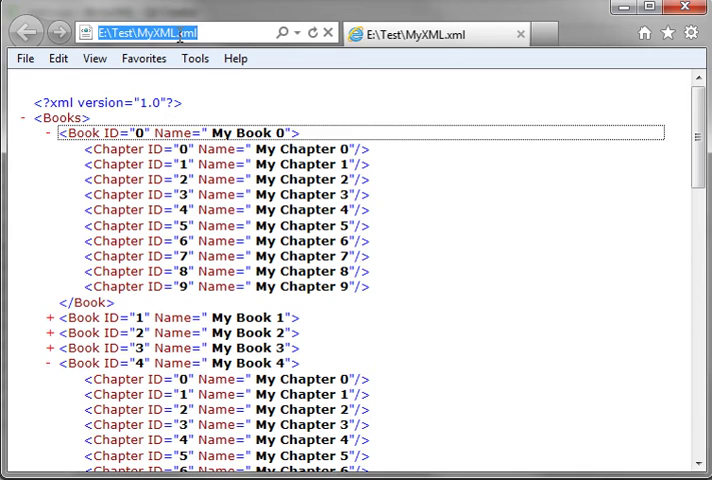
text(www.voidrealms.com/)
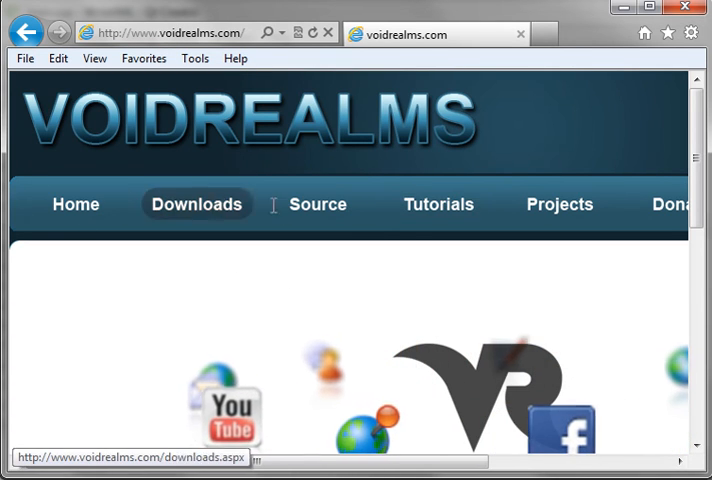
click(436, 204)
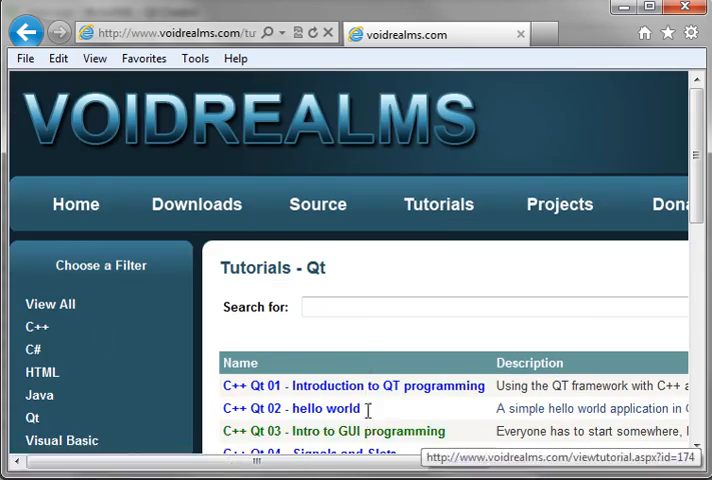
scroll(down, 3)
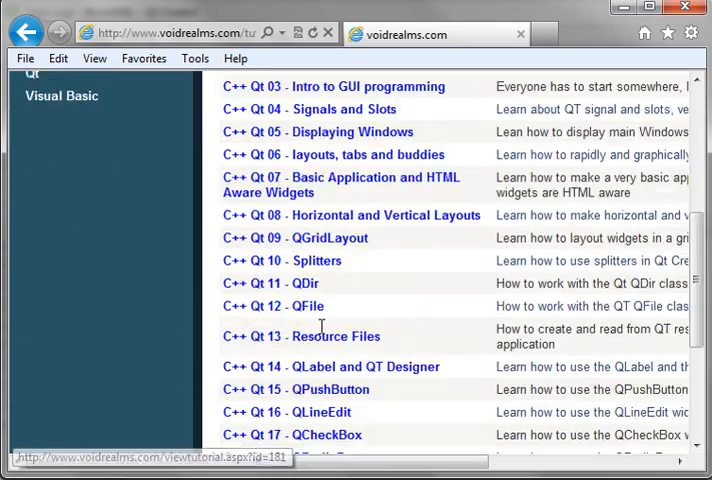
scroll(down, 3)
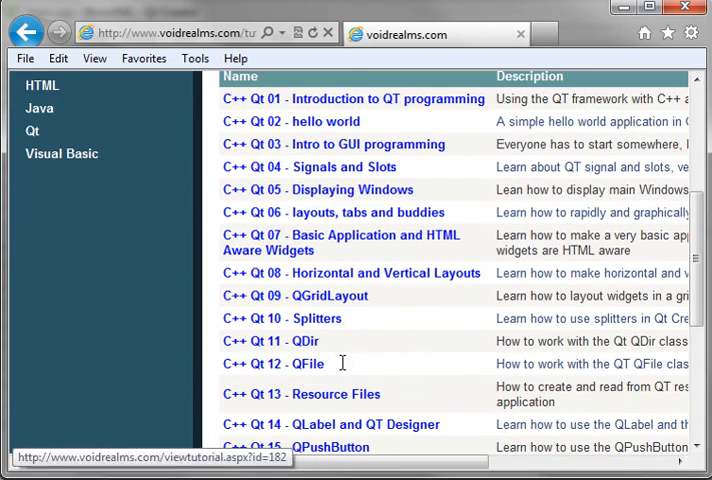
click(280, 340)
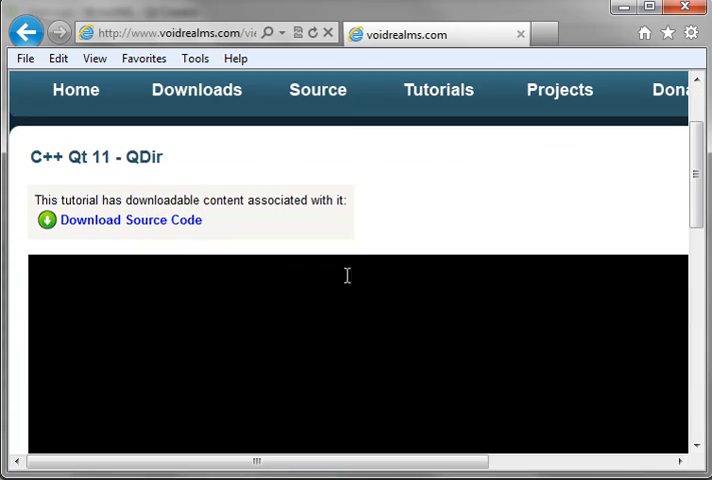